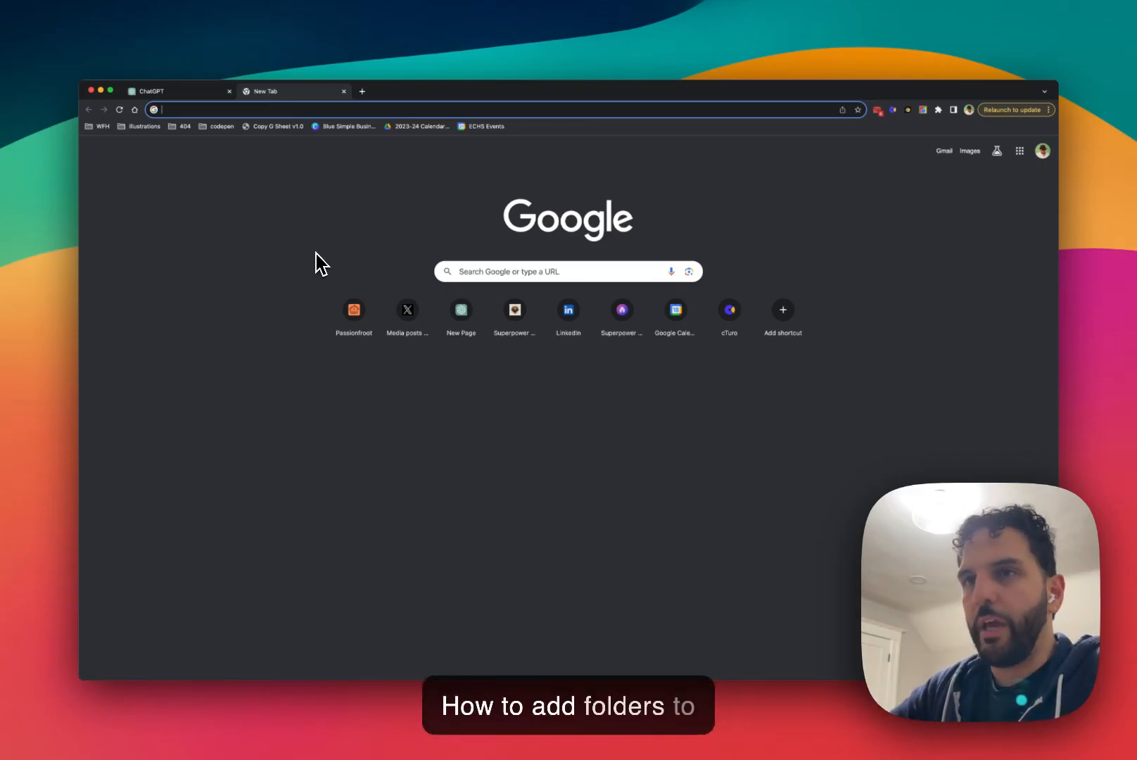
# Search the web for superpowerdaily.com and open the Superpower ChatGPT Chrome Web Store result.
pyautogui.click(508, 110)
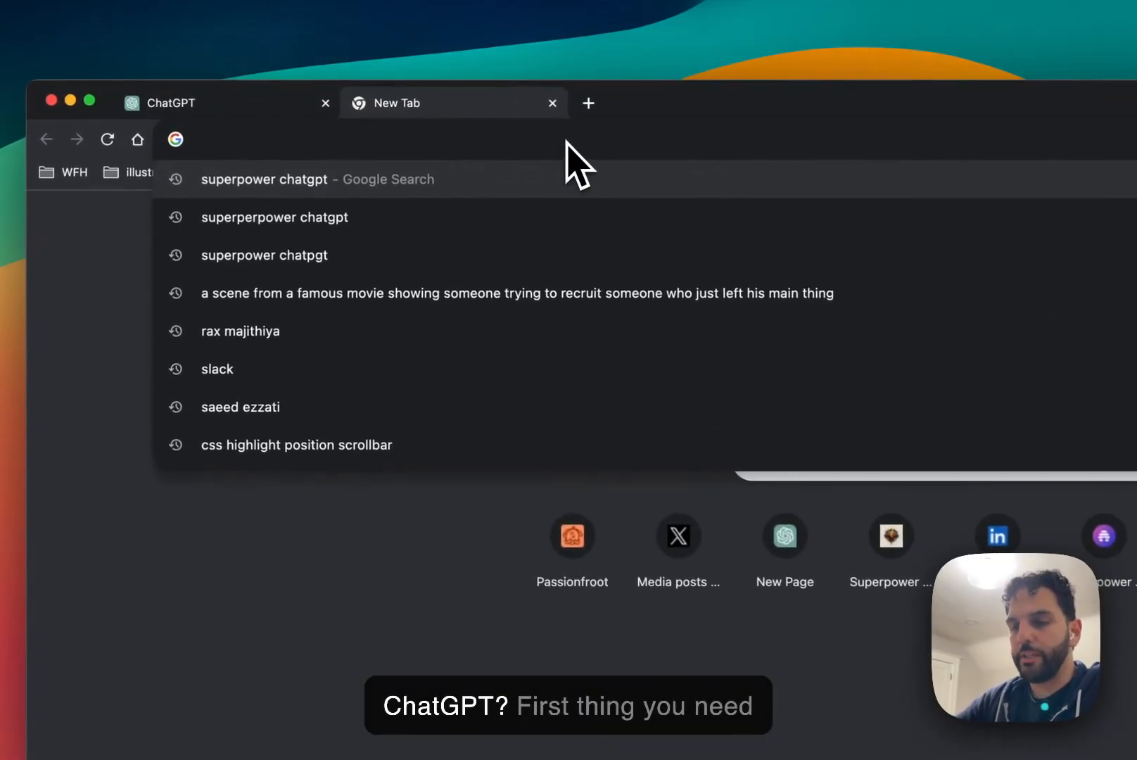
pyautogui.write('superpowerdaily.com')
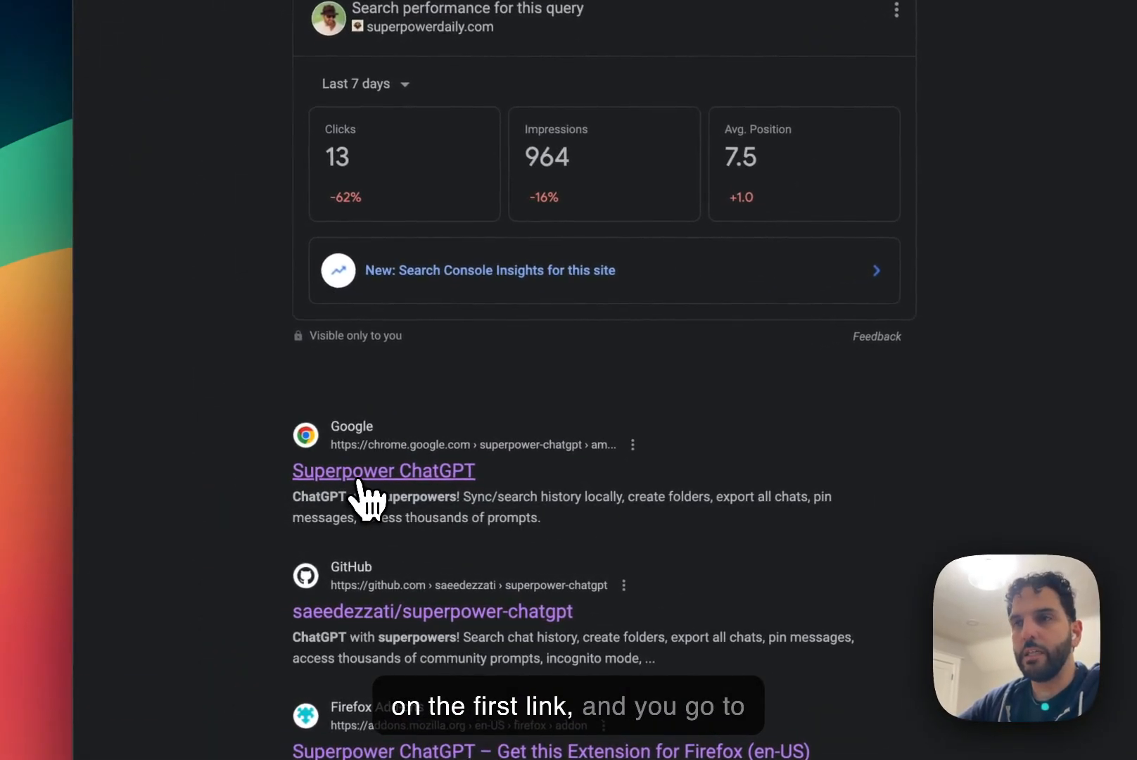
pyautogui.click(383, 470)
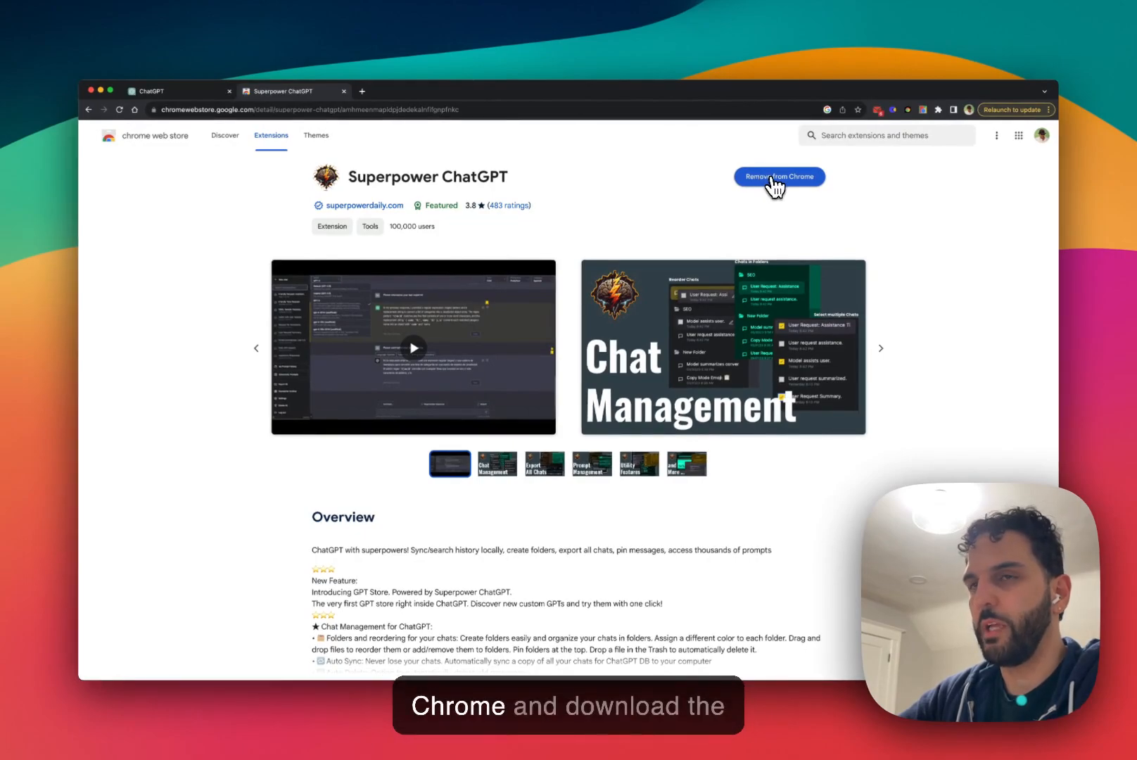
pyautogui.moveTo(623, 221)
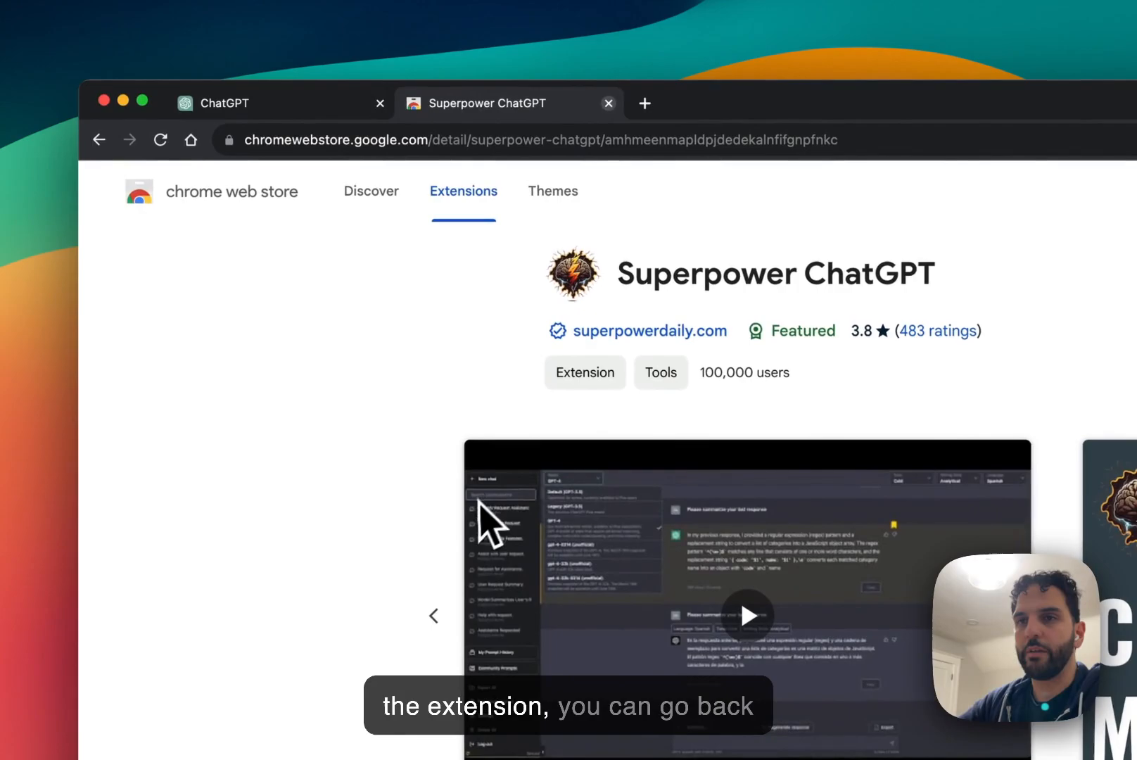
# Reload the ChatGPT tab so the extension's folder sidebar appears, then focus Search conversations.
pyautogui.click(243, 103)
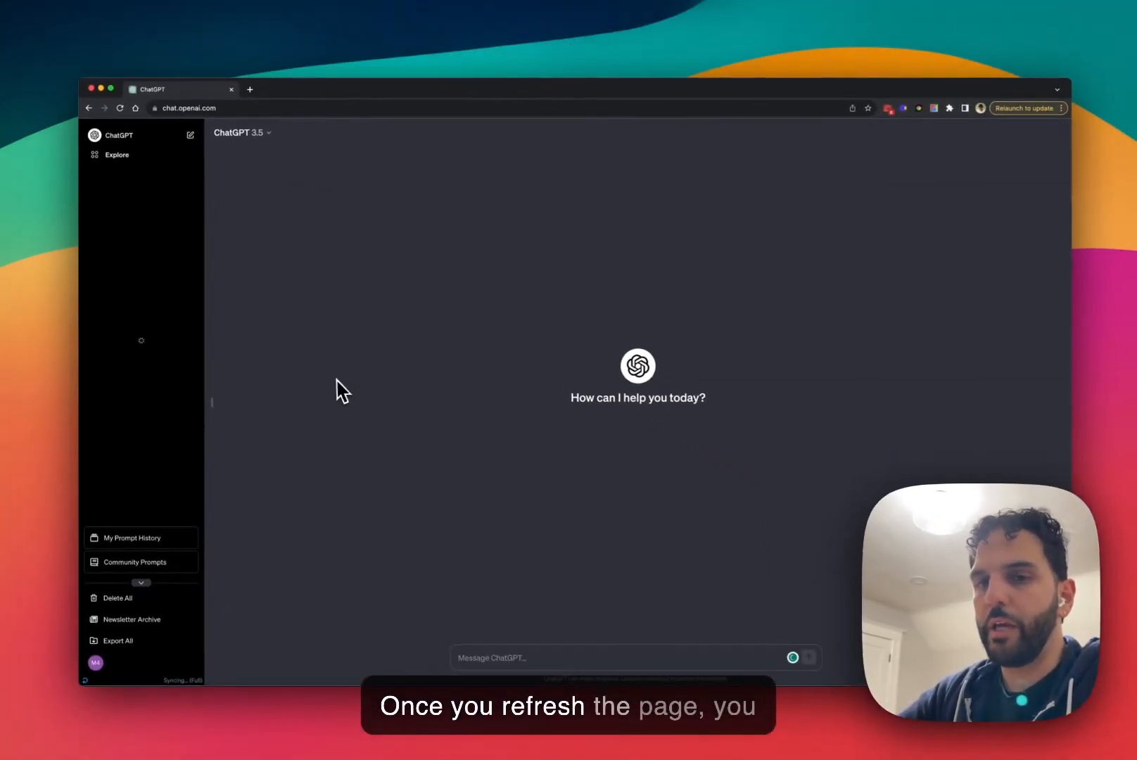
pyautogui.click(121, 109)
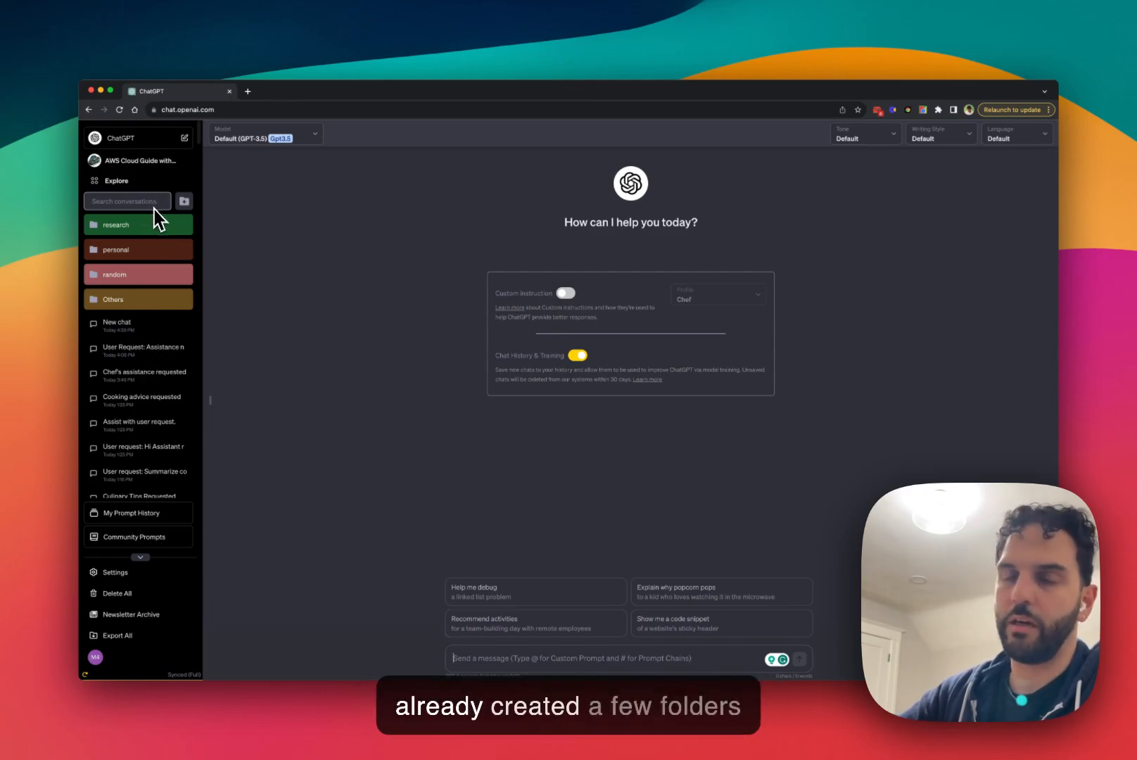
pyautogui.click(117, 223)
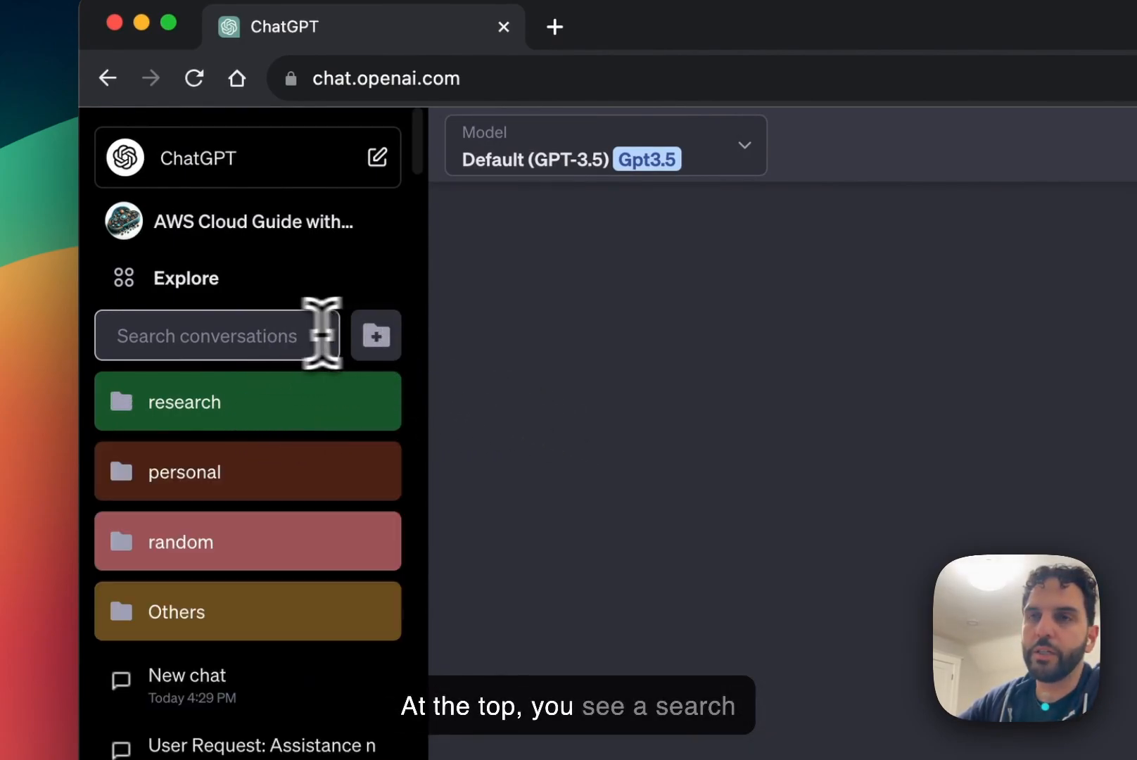
pyautogui.click(207, 335)
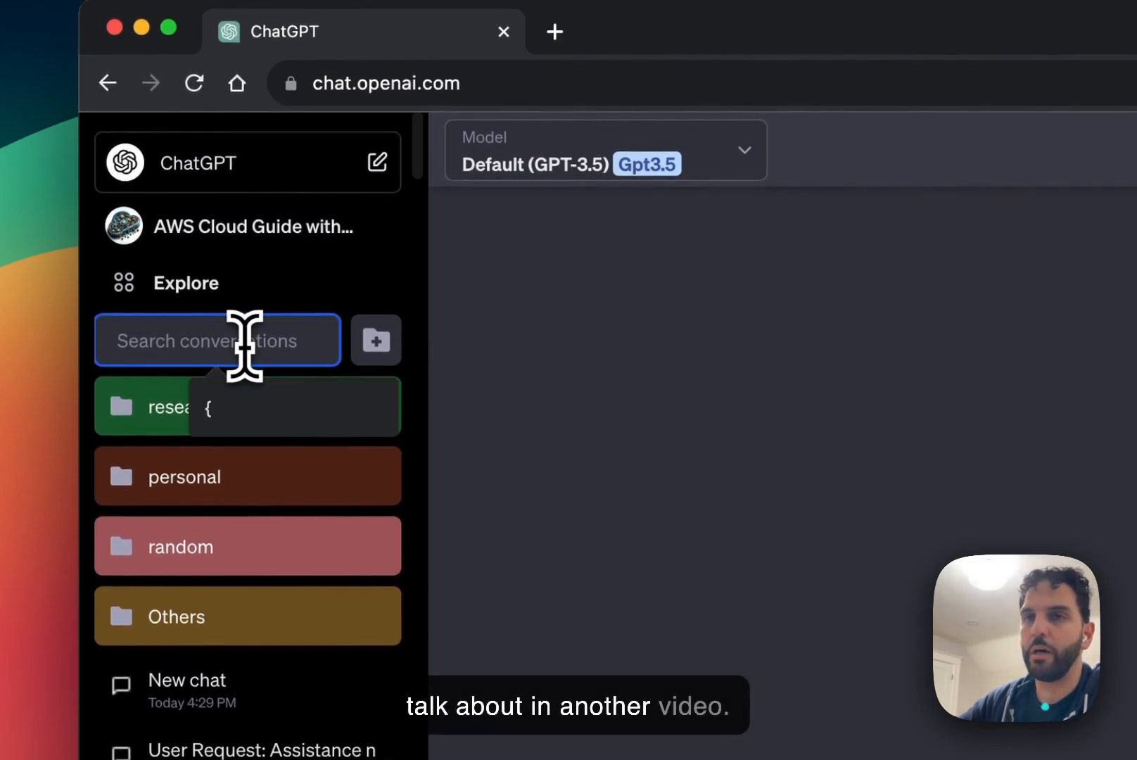
pyautogui.moveTo(528, 363)
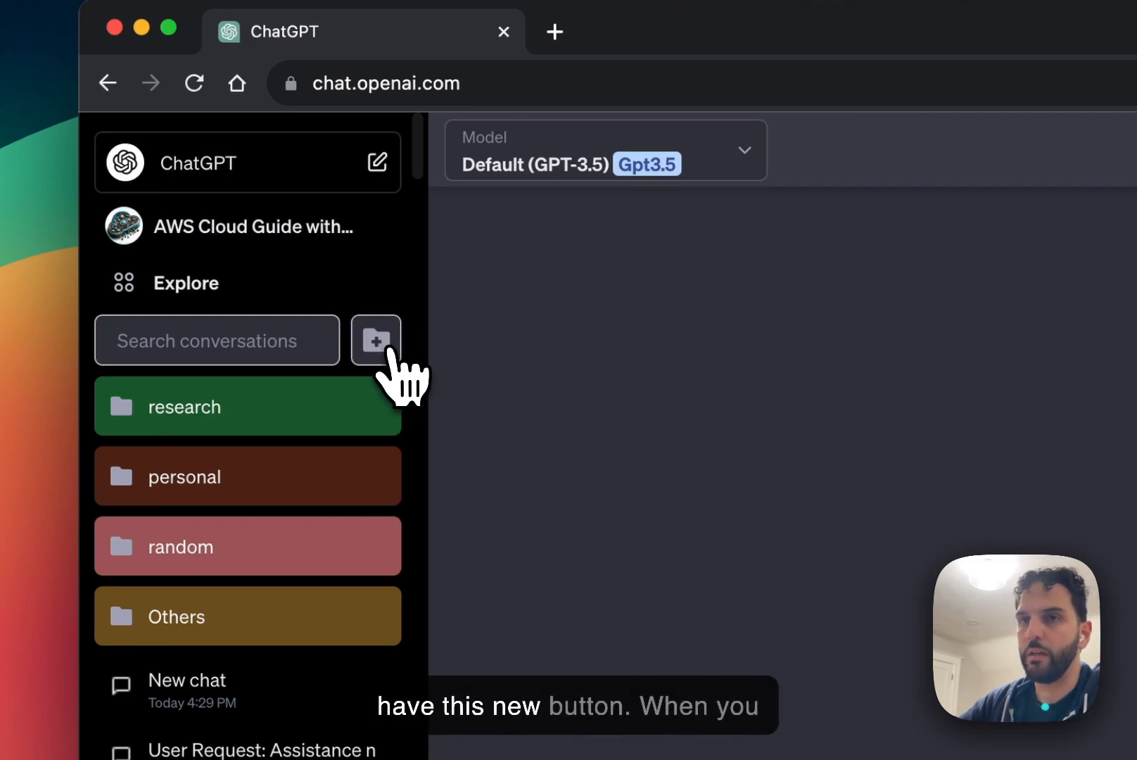
# Create a new chat folder named Coding and colour it blue.
pyautogui.click(376, 341)
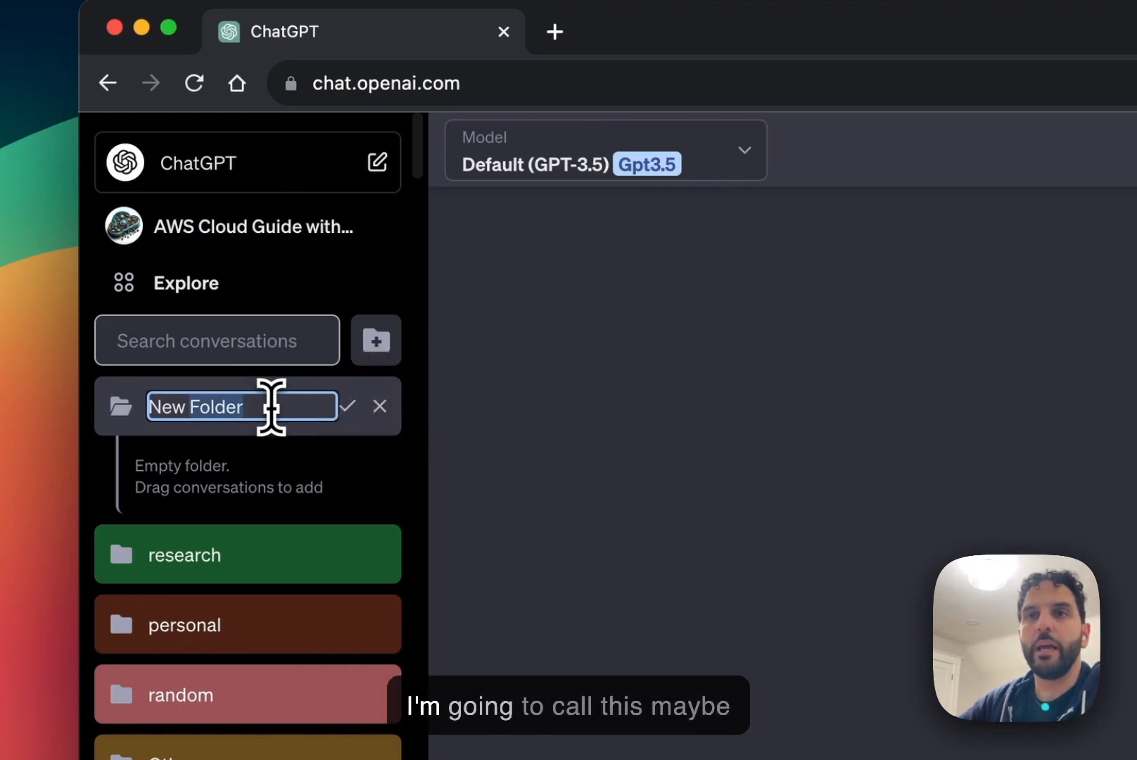
pyautogui.write('Codin')
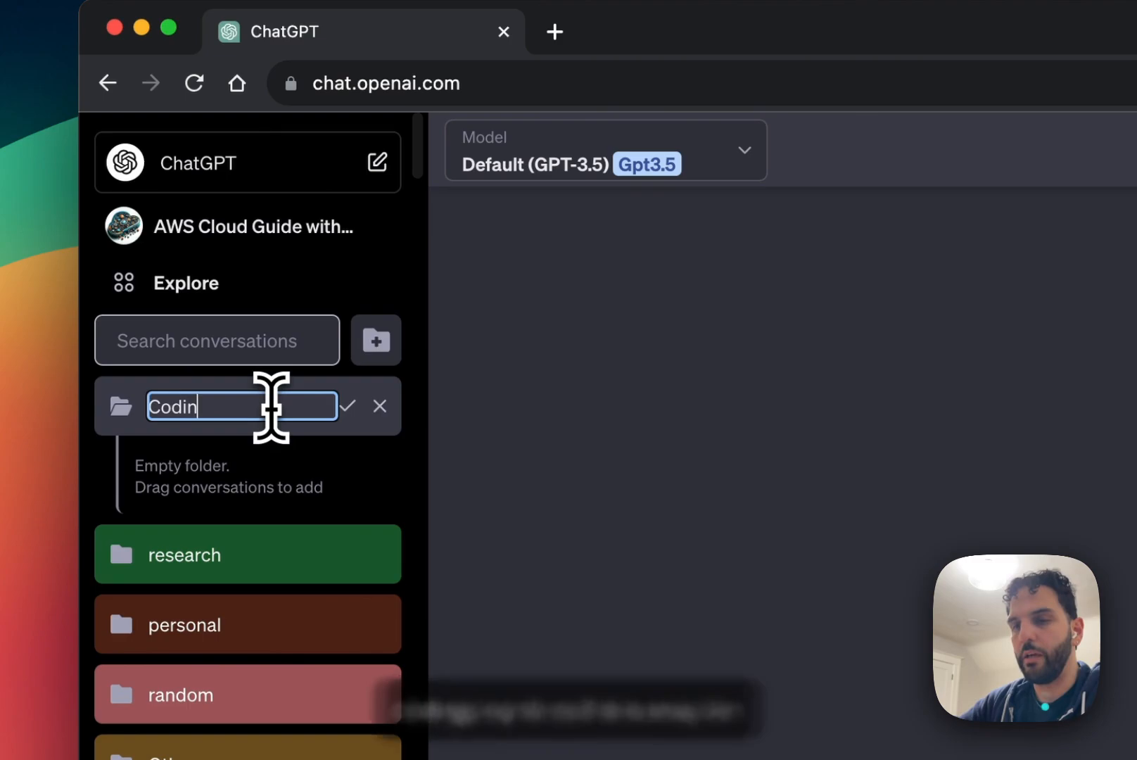
pyautogui.click(347, 407)
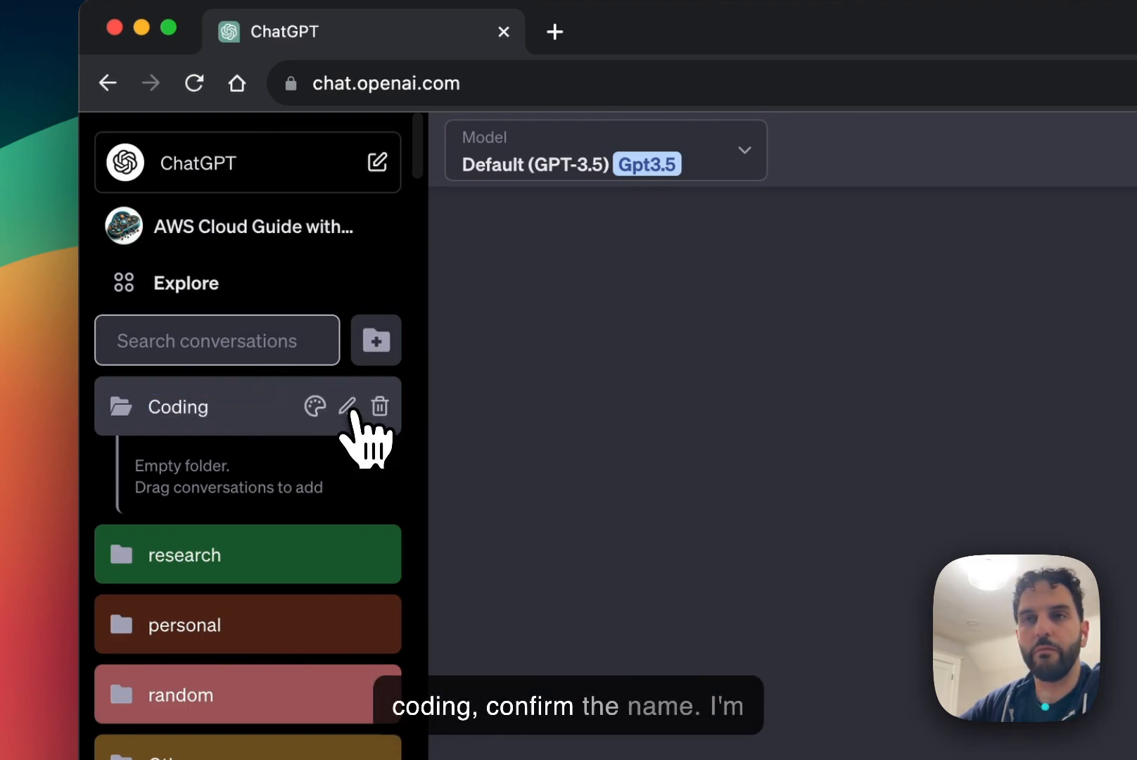
pyautogui.click(314, 406)
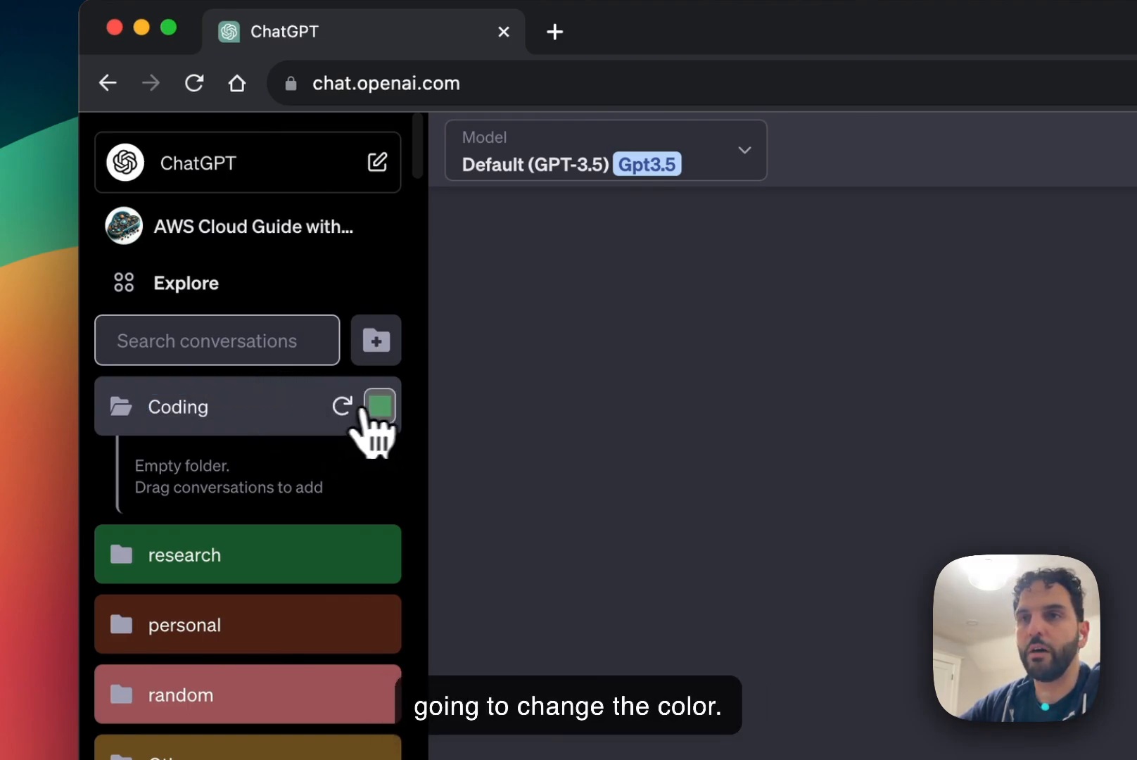
pyautogui.click(378, 405)
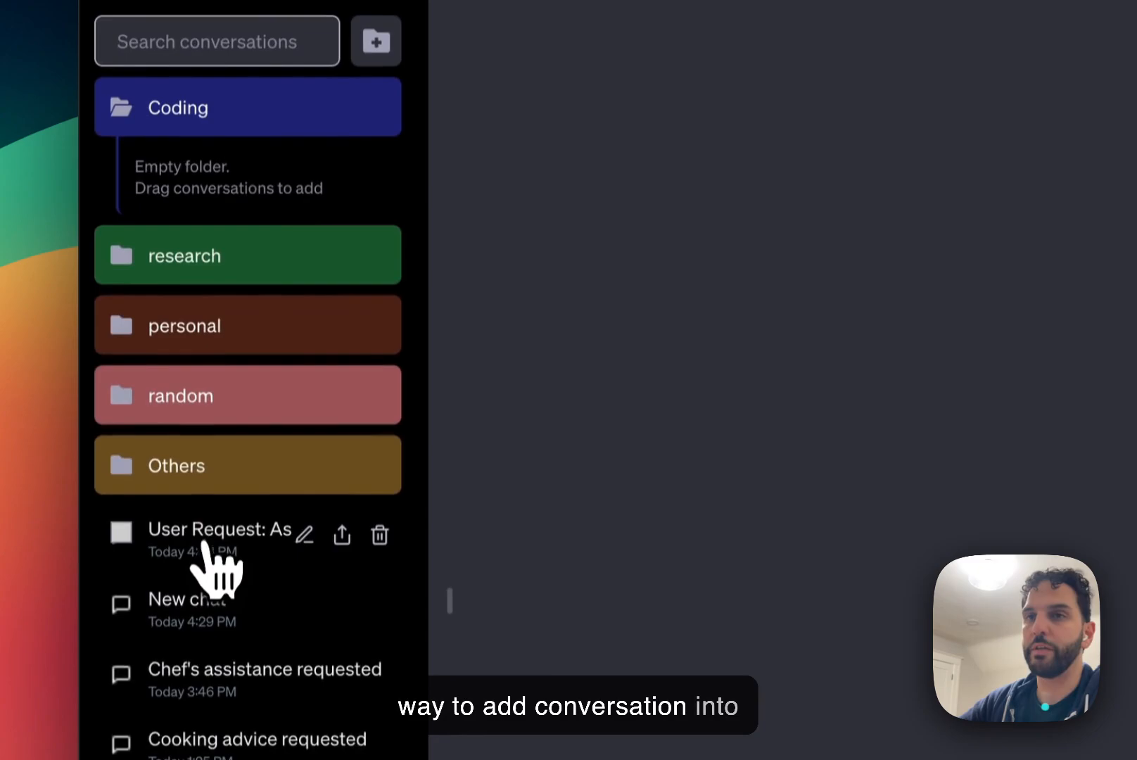
# Select the User Request, New chat and Chef's assistance conversations and move them into the Coding folder.
pyautogui.click(121, 516)
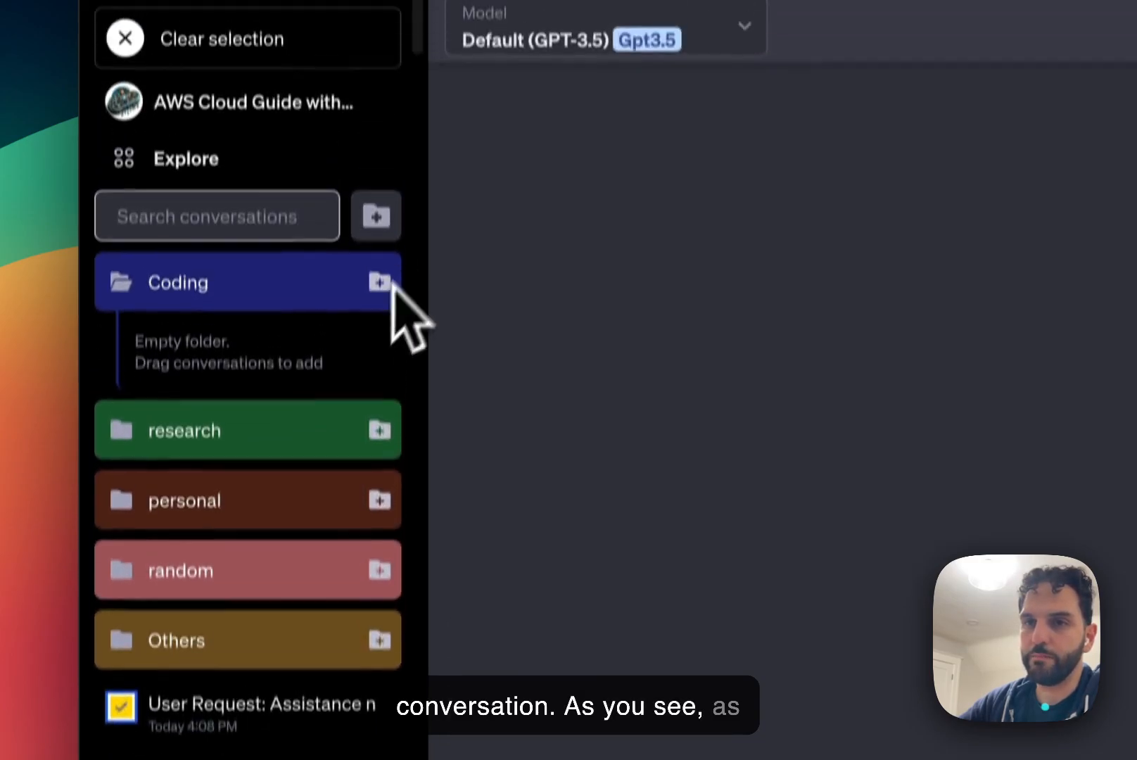
pyautogui.scroll(-3)
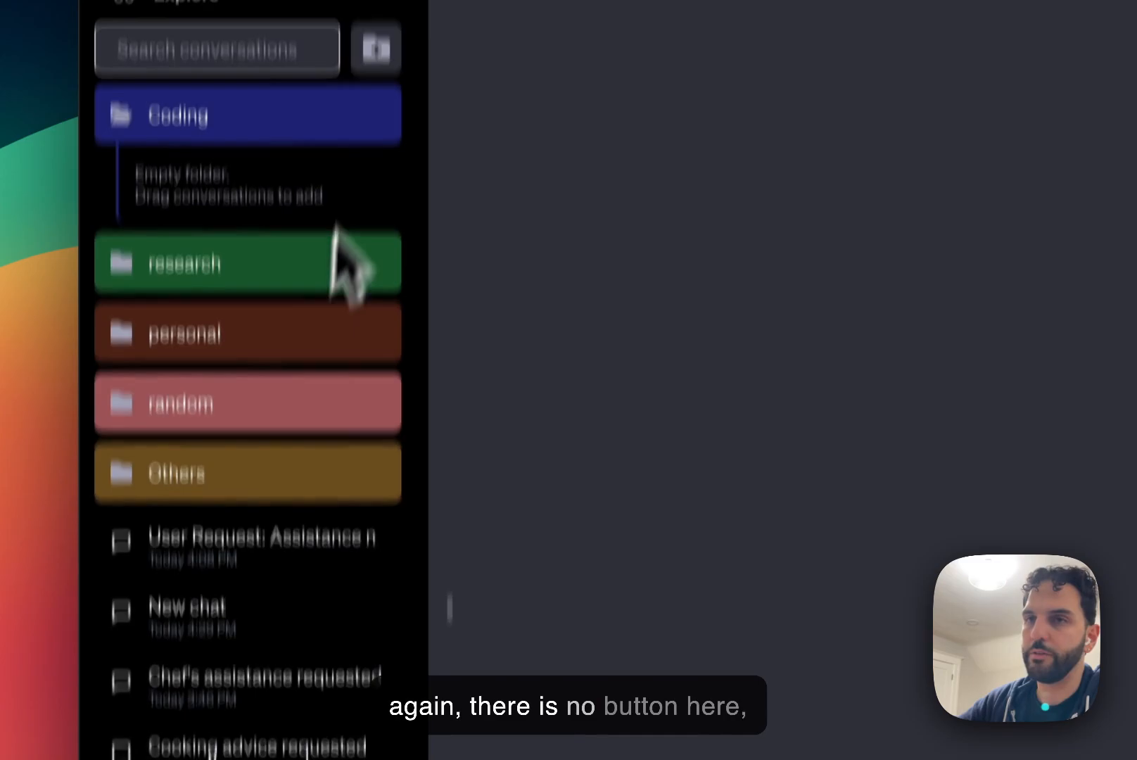
pyautogui.click(121, 589)
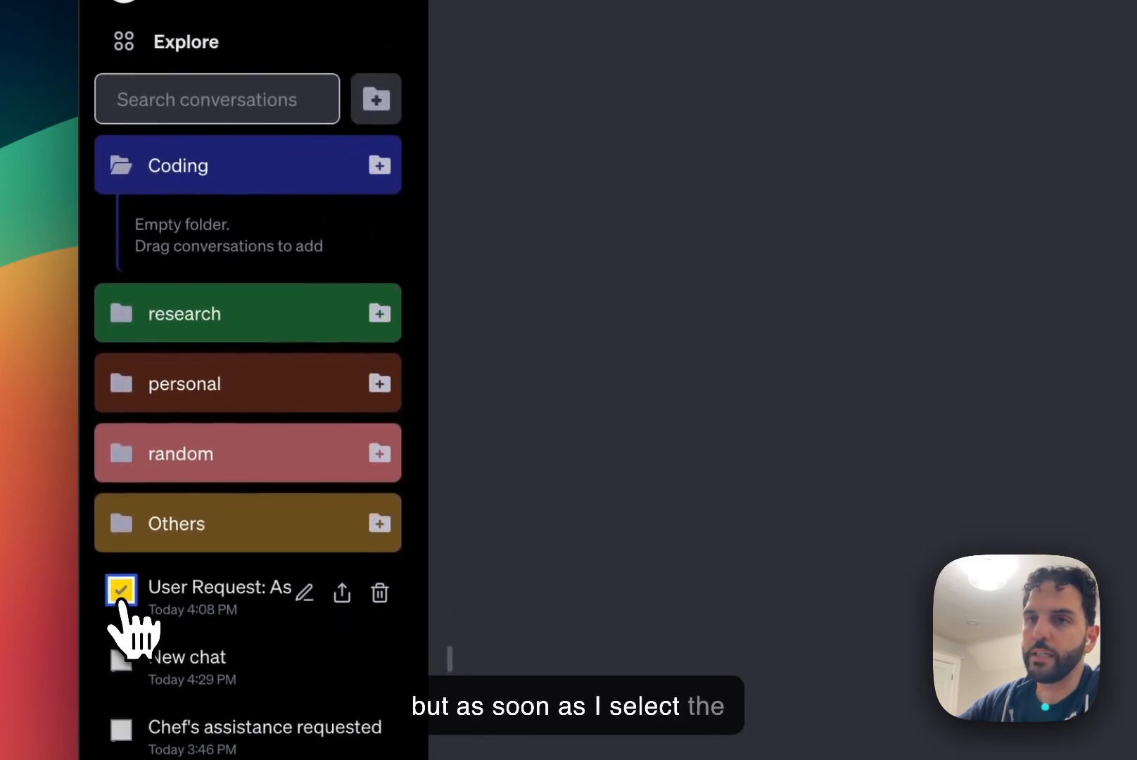
pyautogui.click(121, 589)
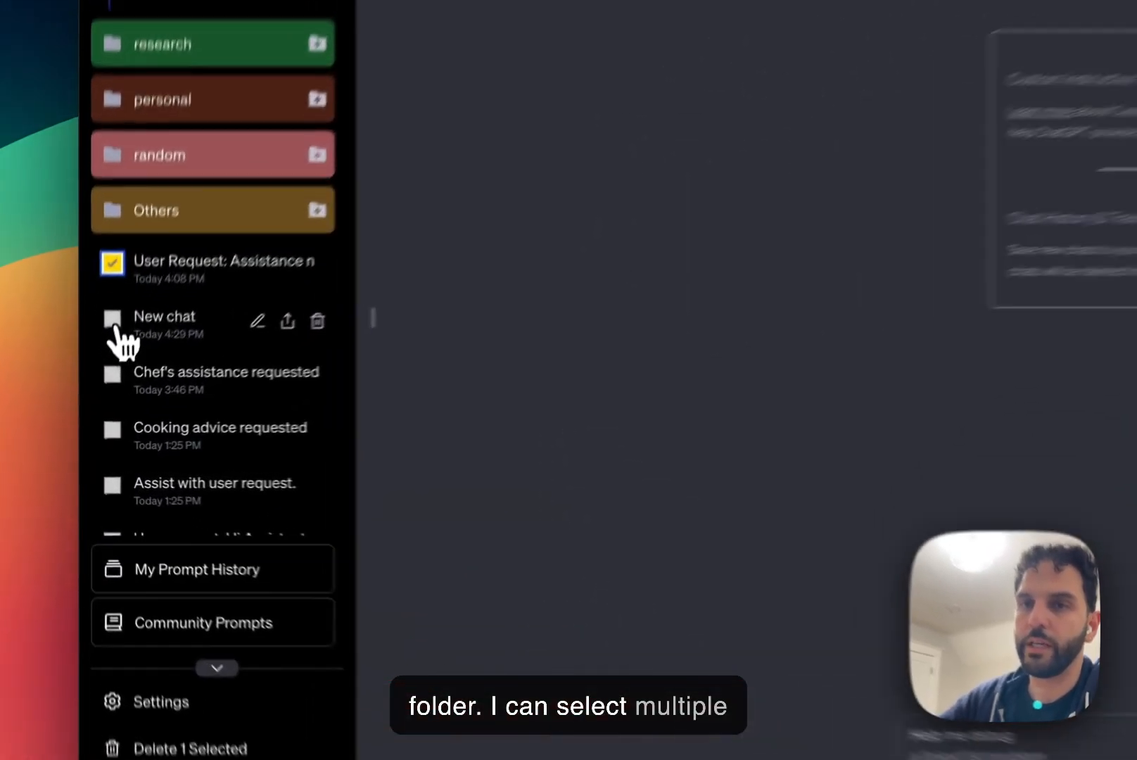
pyautogui.click(111, 318)
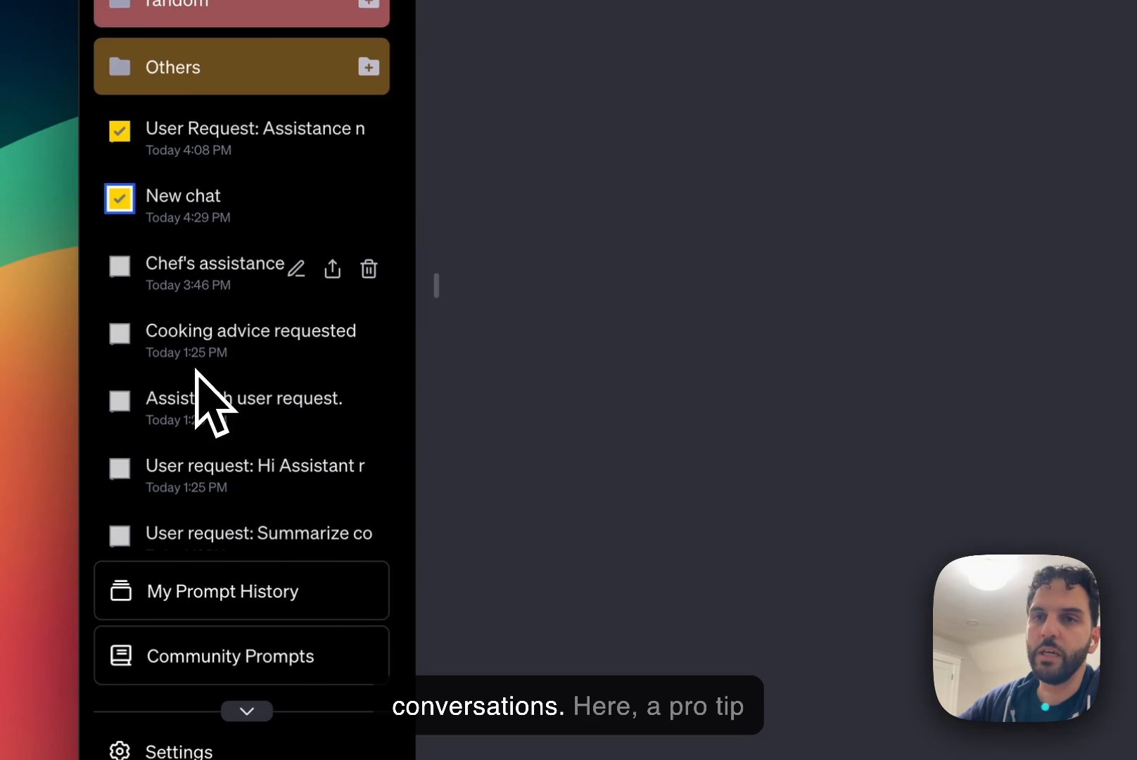
pyautogui.click(119, 263)
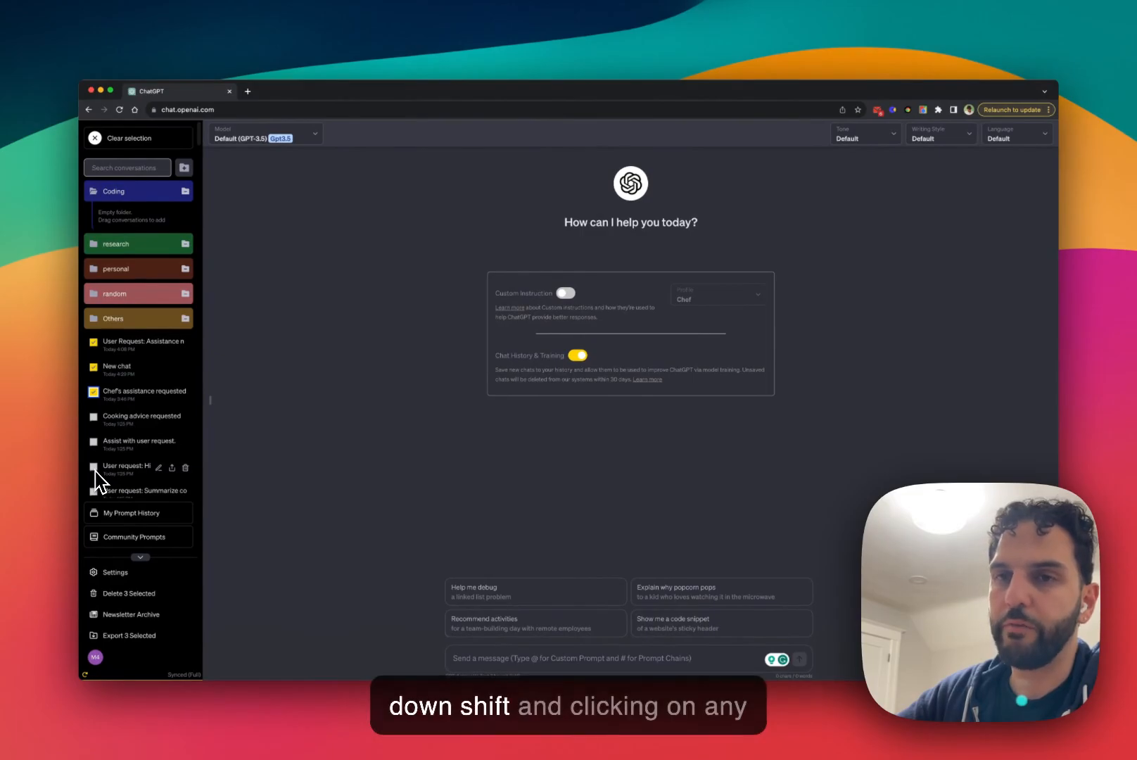
pyautogui.moveTo(127, 465)
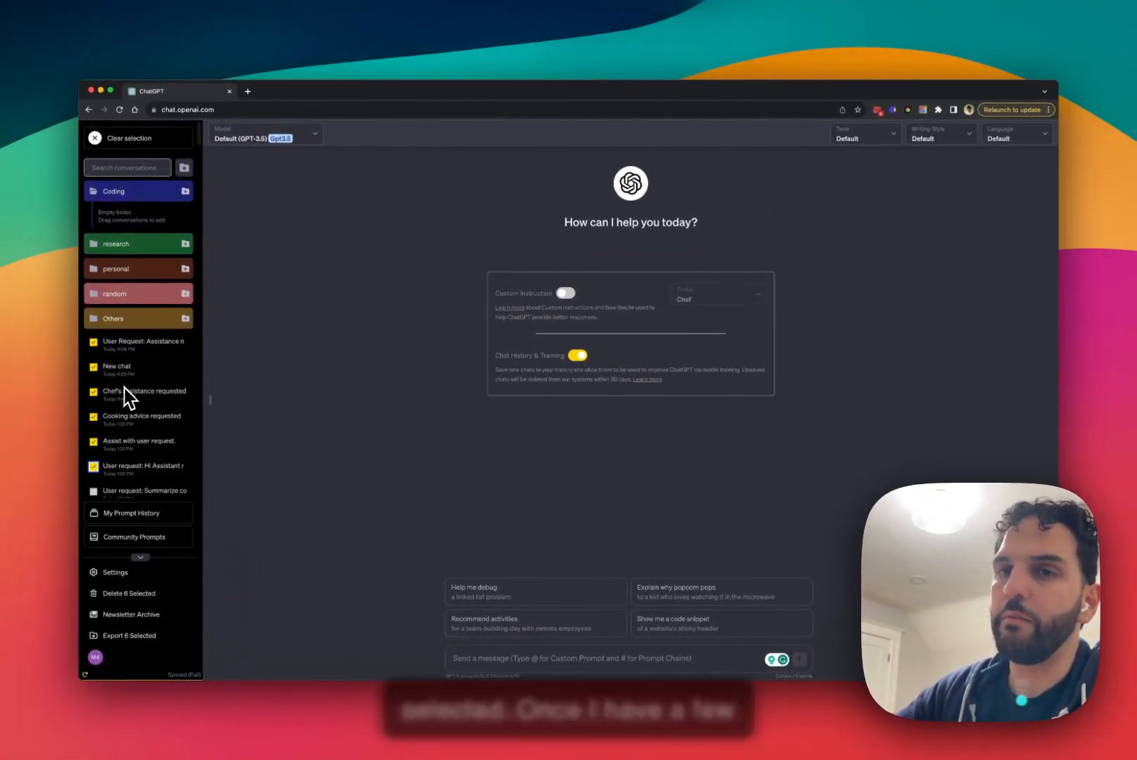
pyautogui.scroll(3)
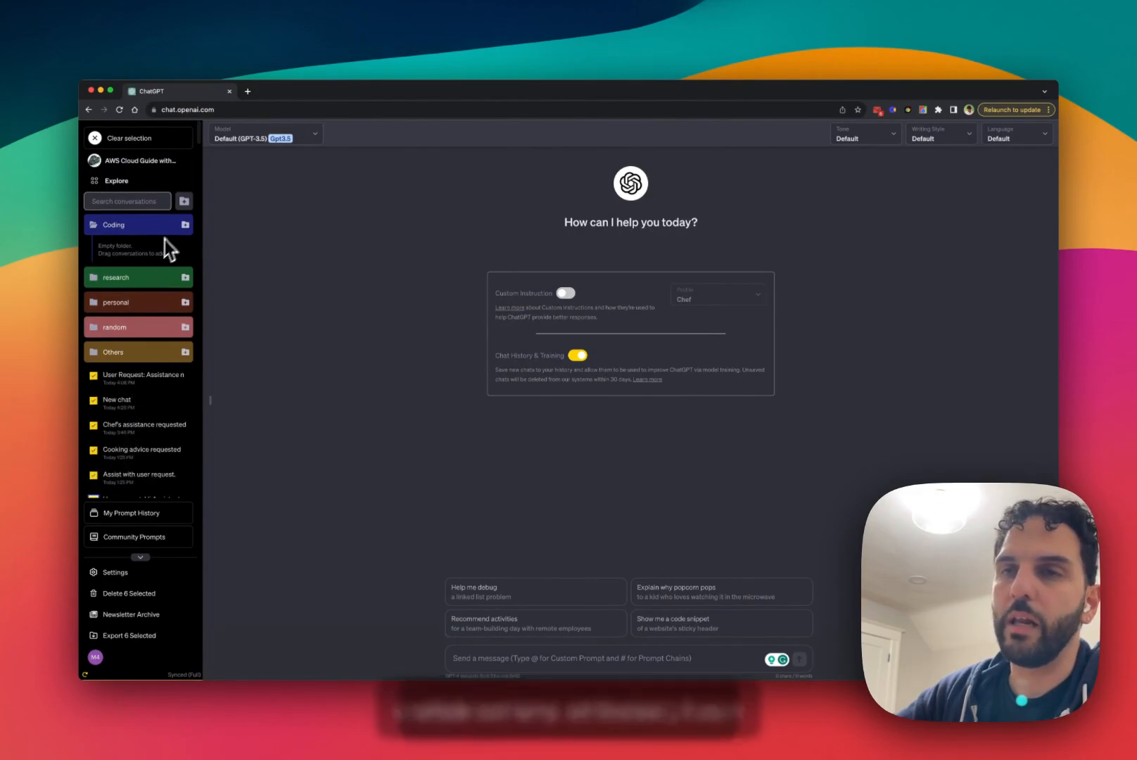
pyautogui.moveTo(189, 241)
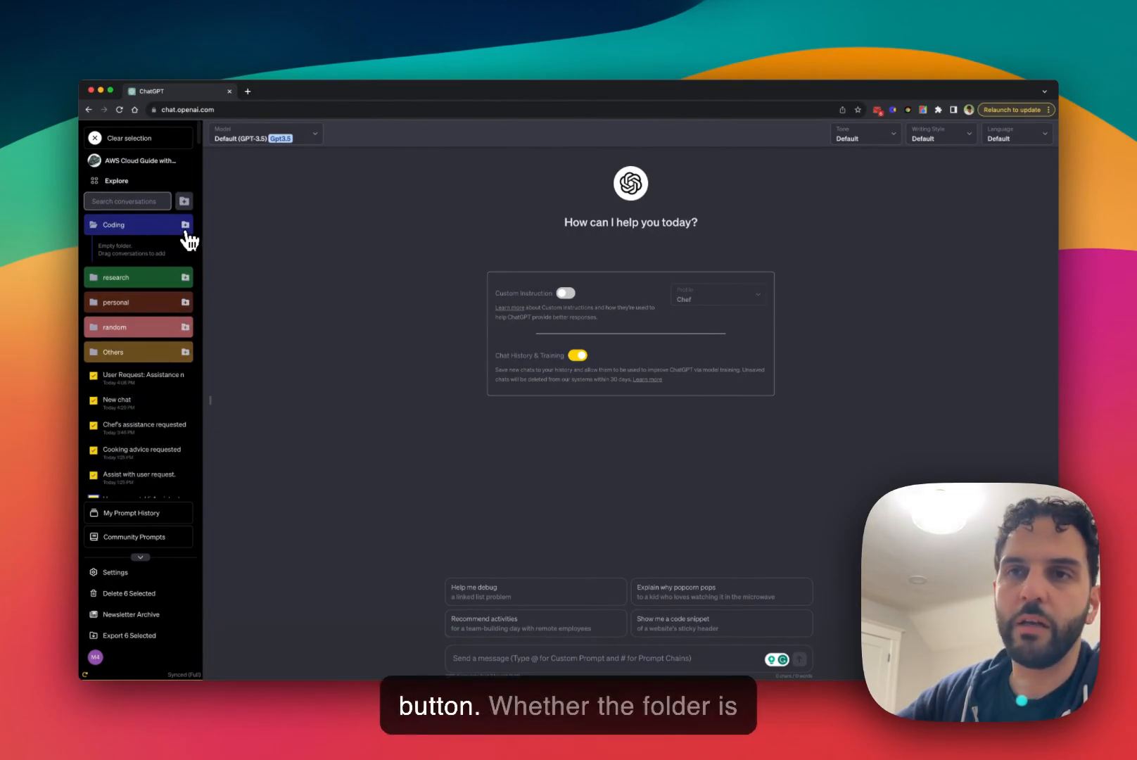
pyautogui.click(138, 277)
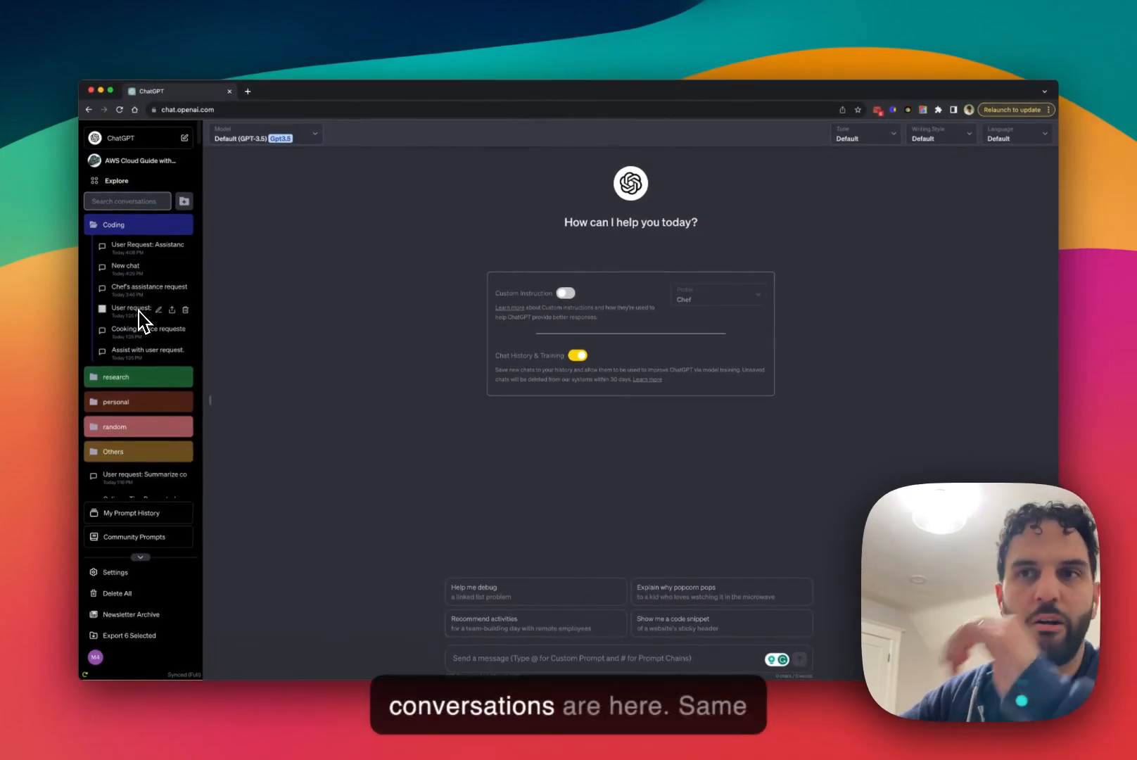
pyautogui.moveTo(141, 259)
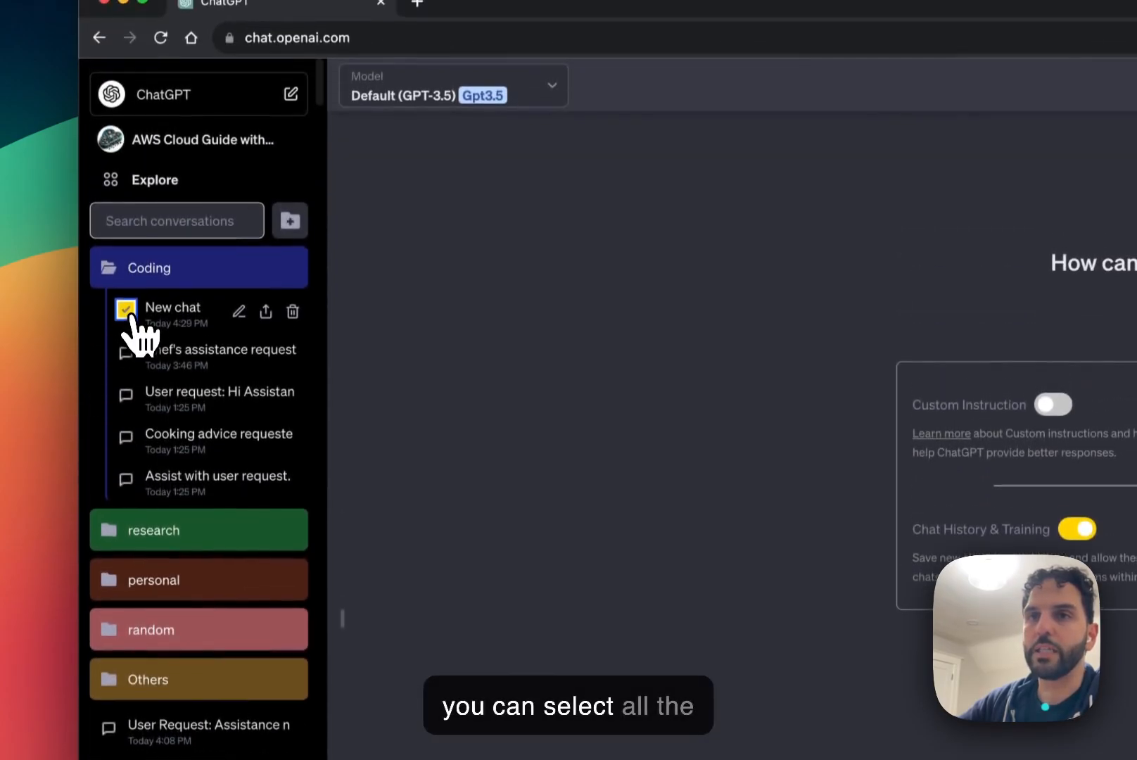
# Select every chat inside Coding and move them back out to the unfiled conversation list.
pyautogui.click(125, 309)
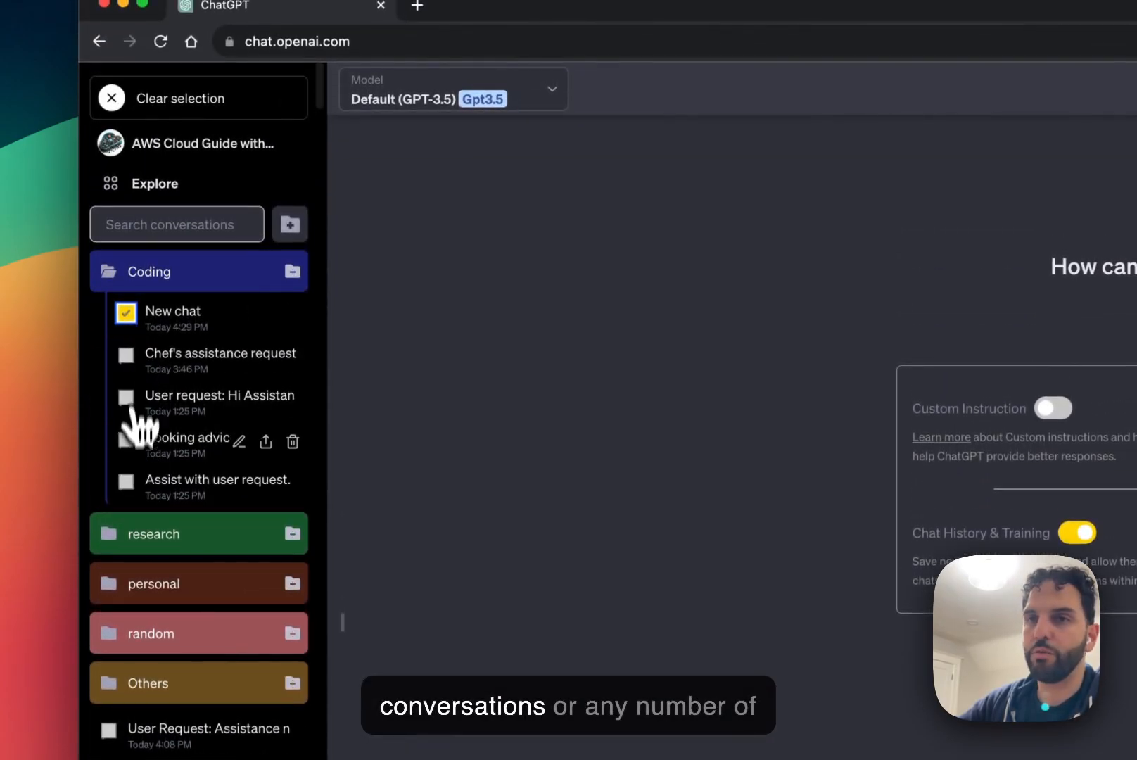
pyautogui.click(126, 482)
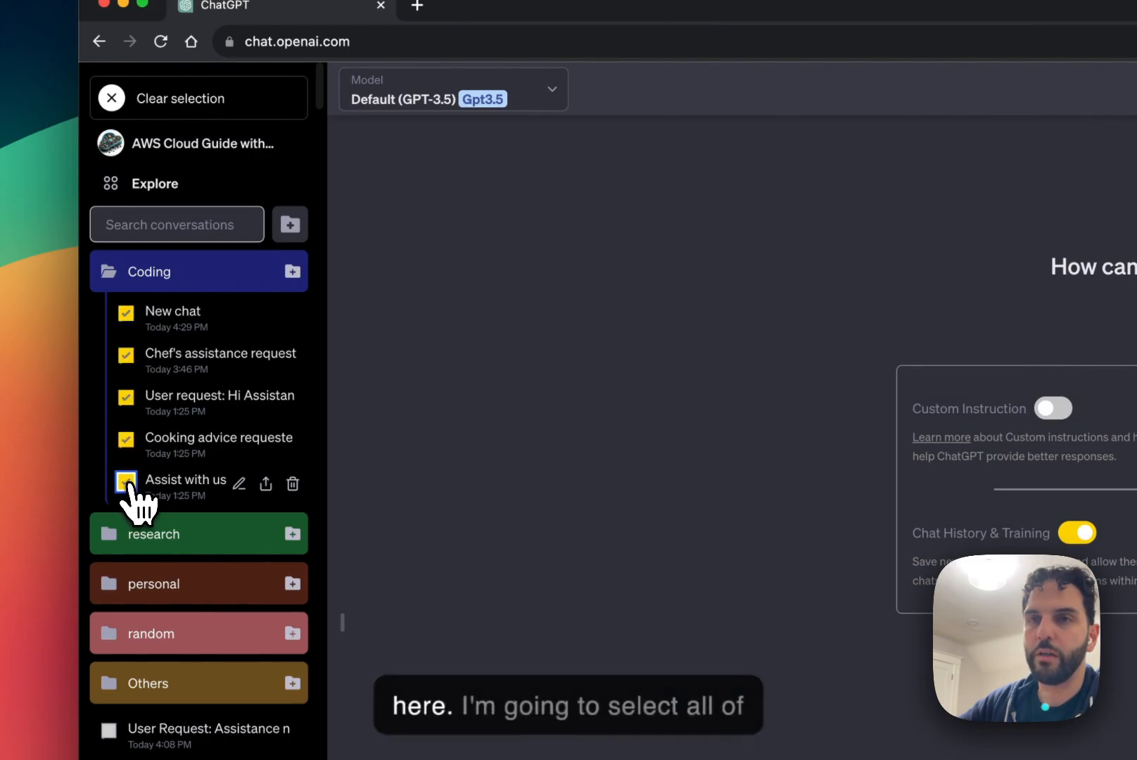
pyautogui.click(125, 482)
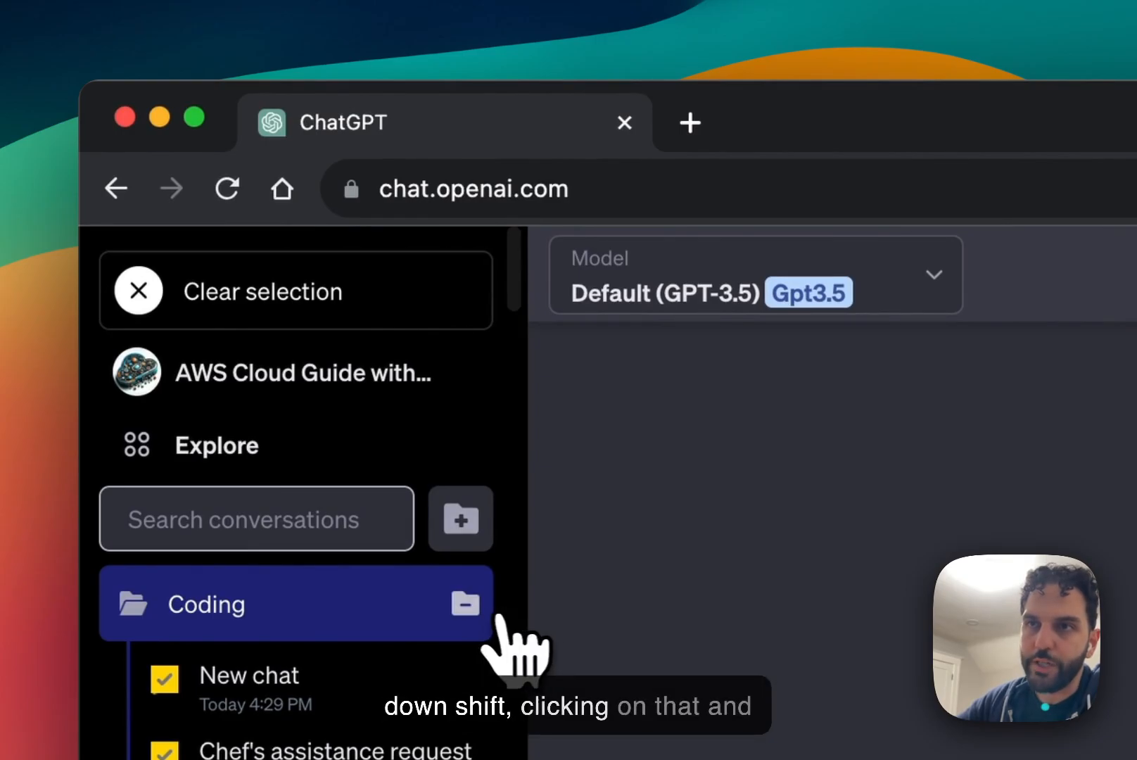
pyautogui.click(466, 604)
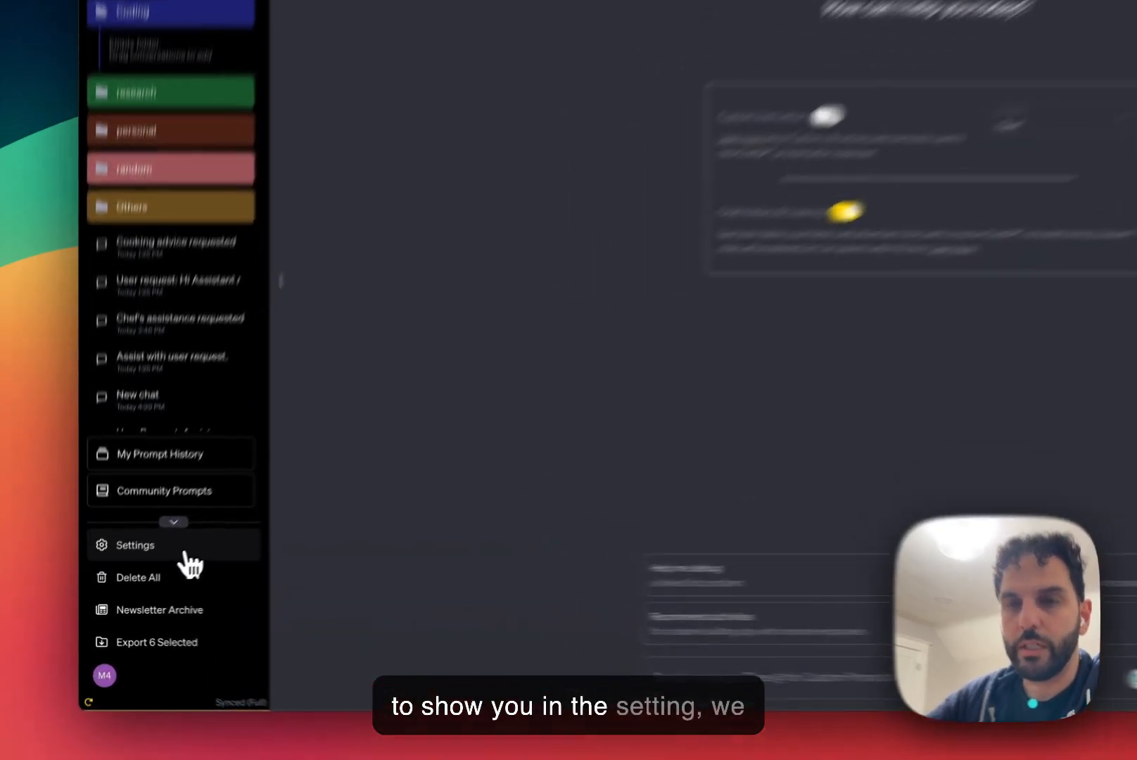
# Enable the folder chat-count option in the extension settings so each folder shows its number of chats.
pyautogui.click(134, 544)
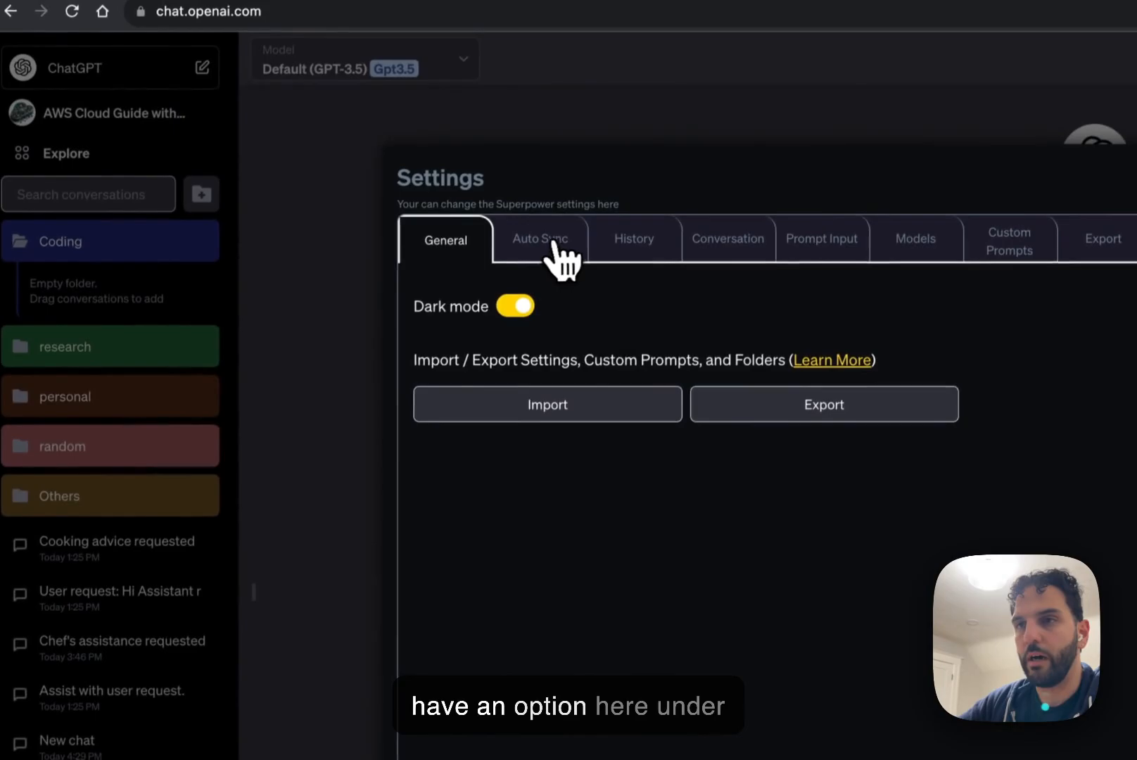
pyautogui.click(631, 238)
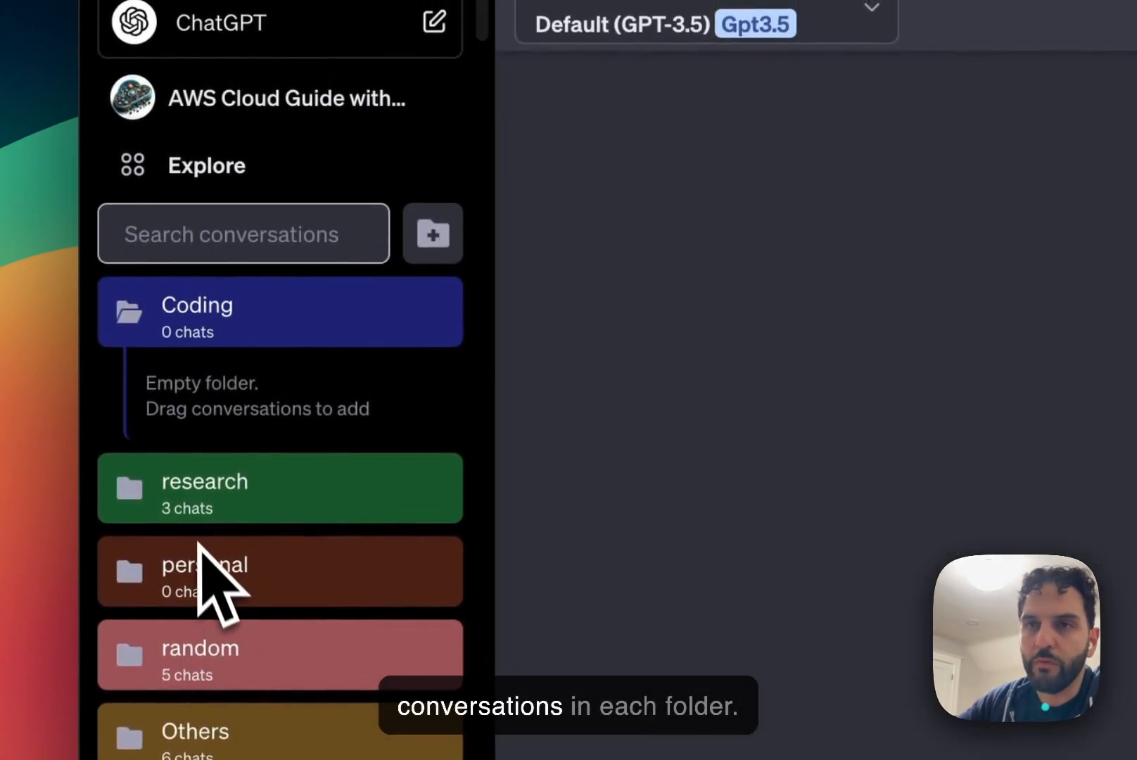
pyautogui.scroll(-3)
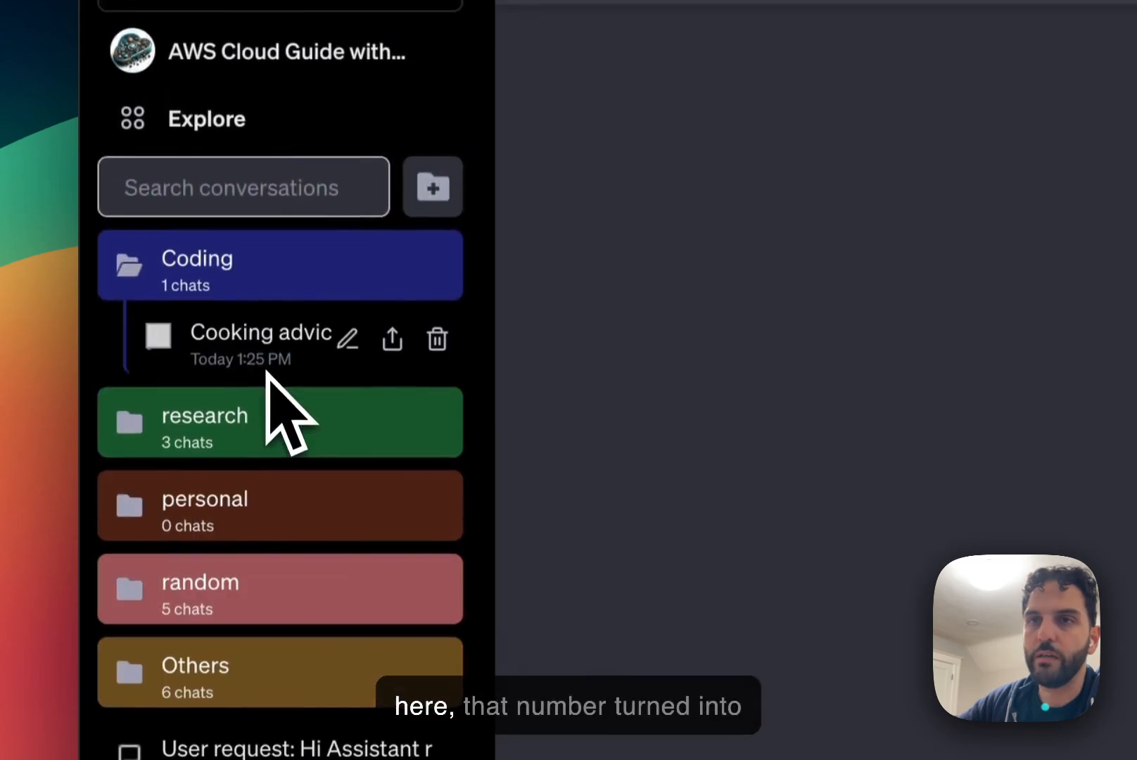
pyautogui.scroll(-3)
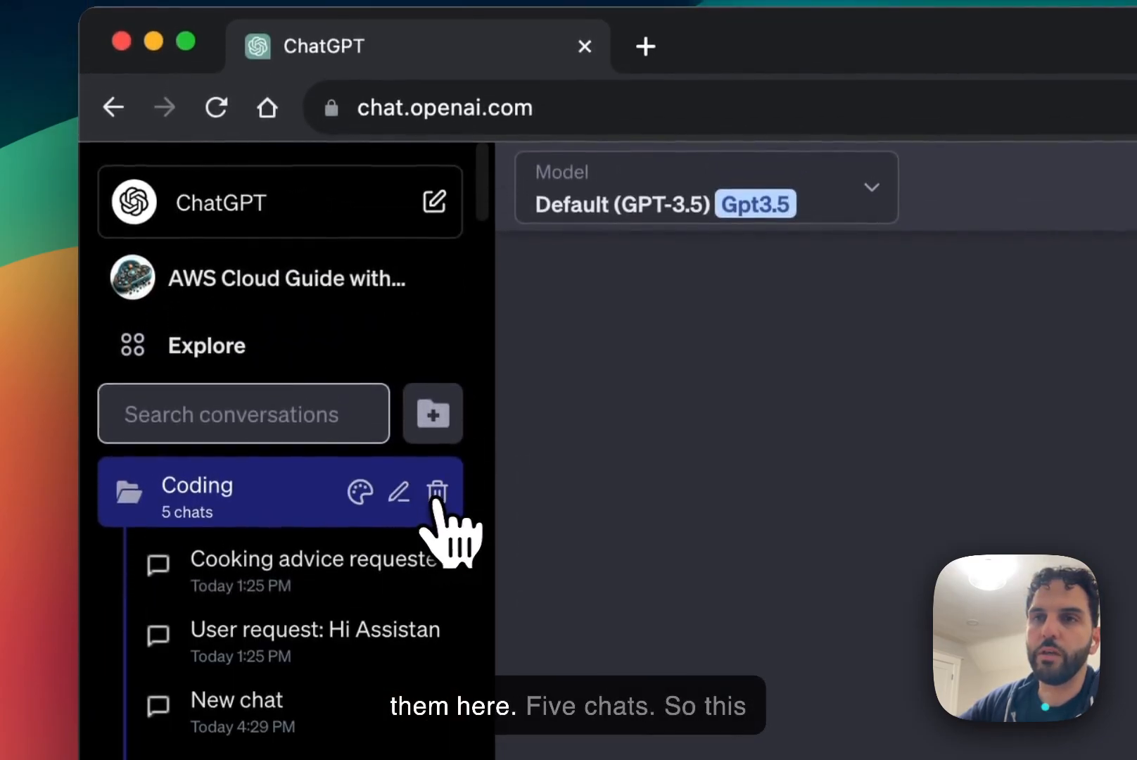
pyautogui.click(196, 484)
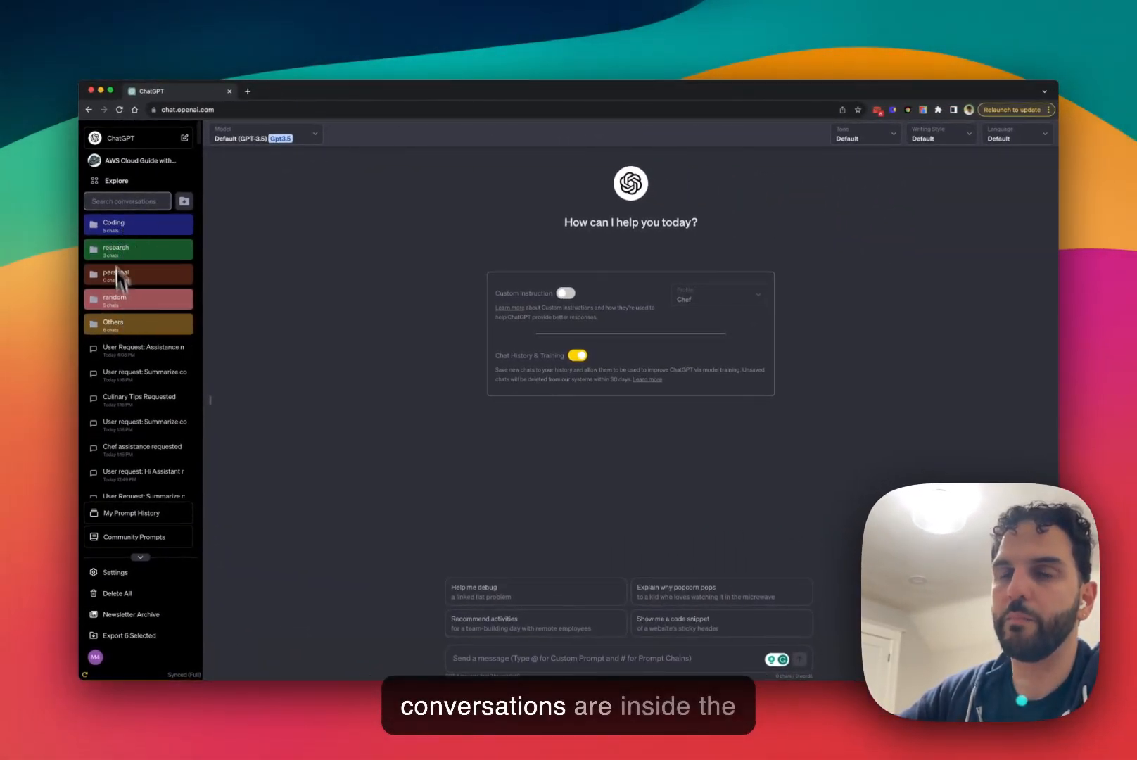
pyautogui.moveTo(130, 231)
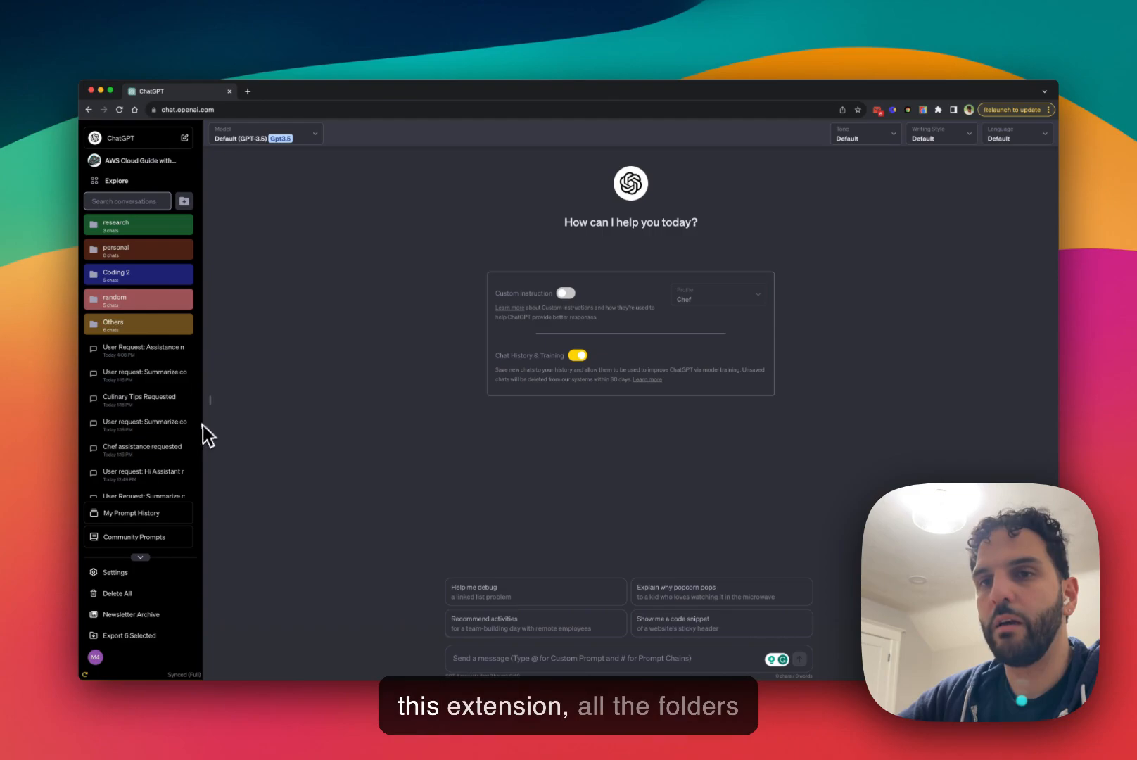
pyautogui.moveTo(152, 335)
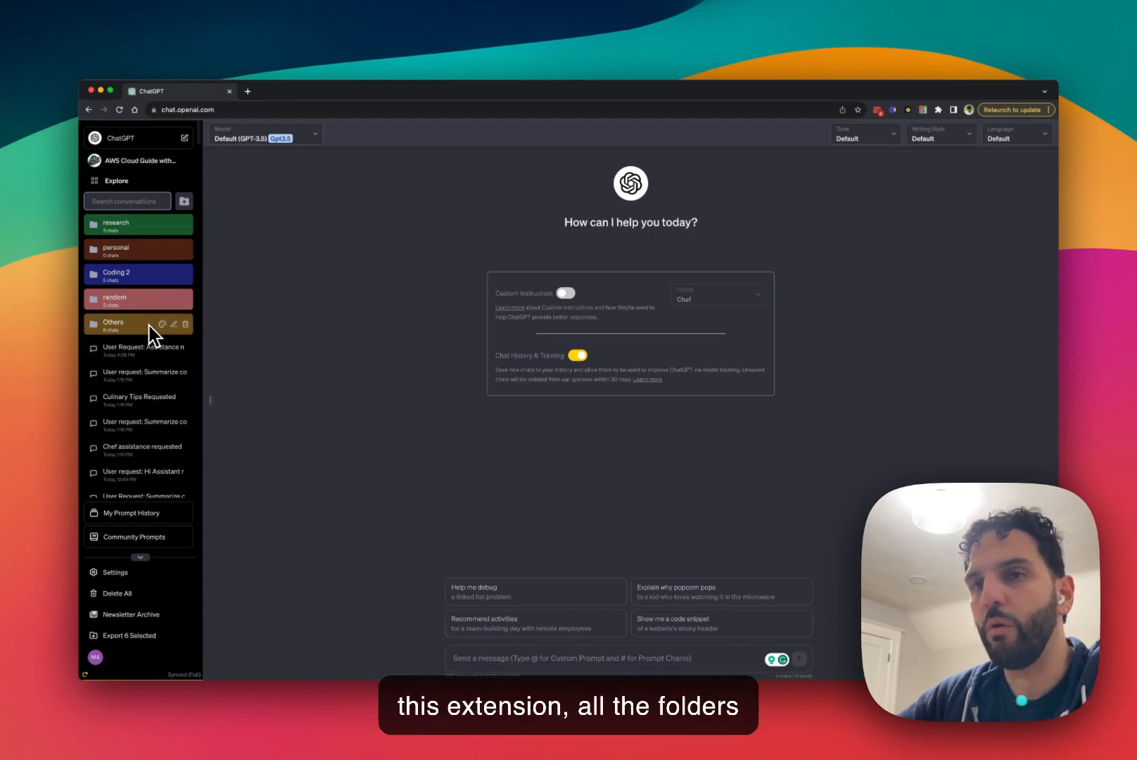
pyautogui.moveTo(133, 237)
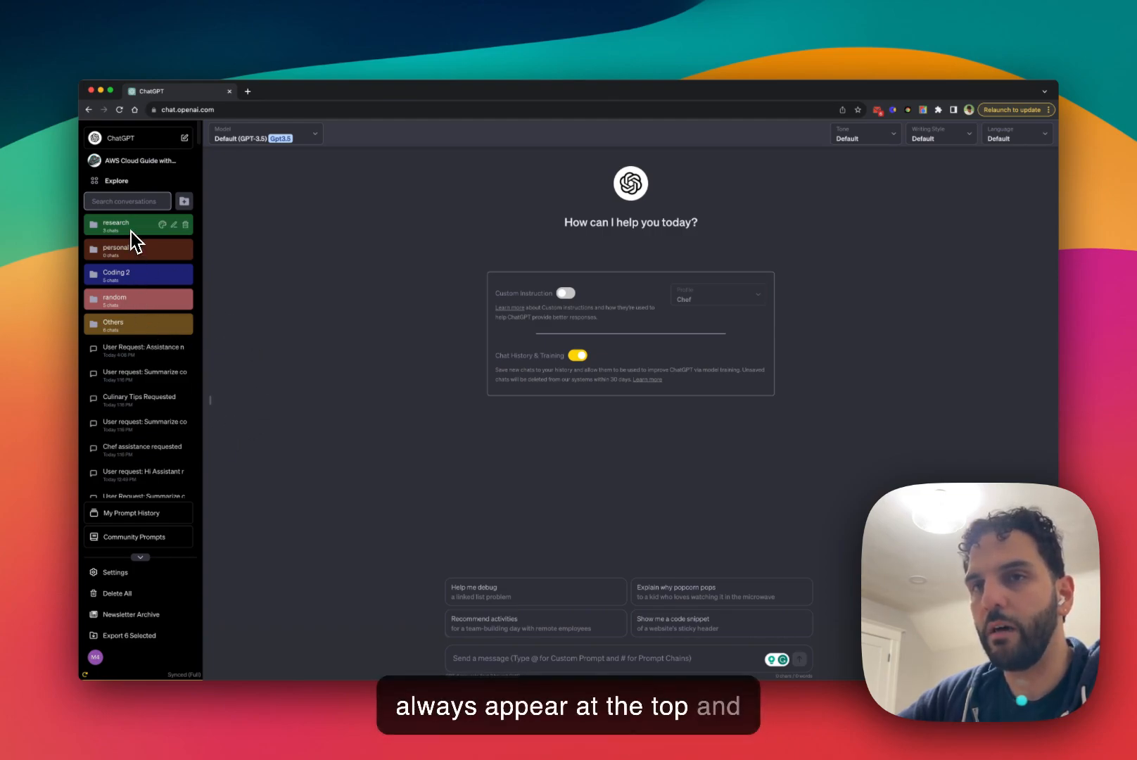
pyautogui.moveTo(133, 359)
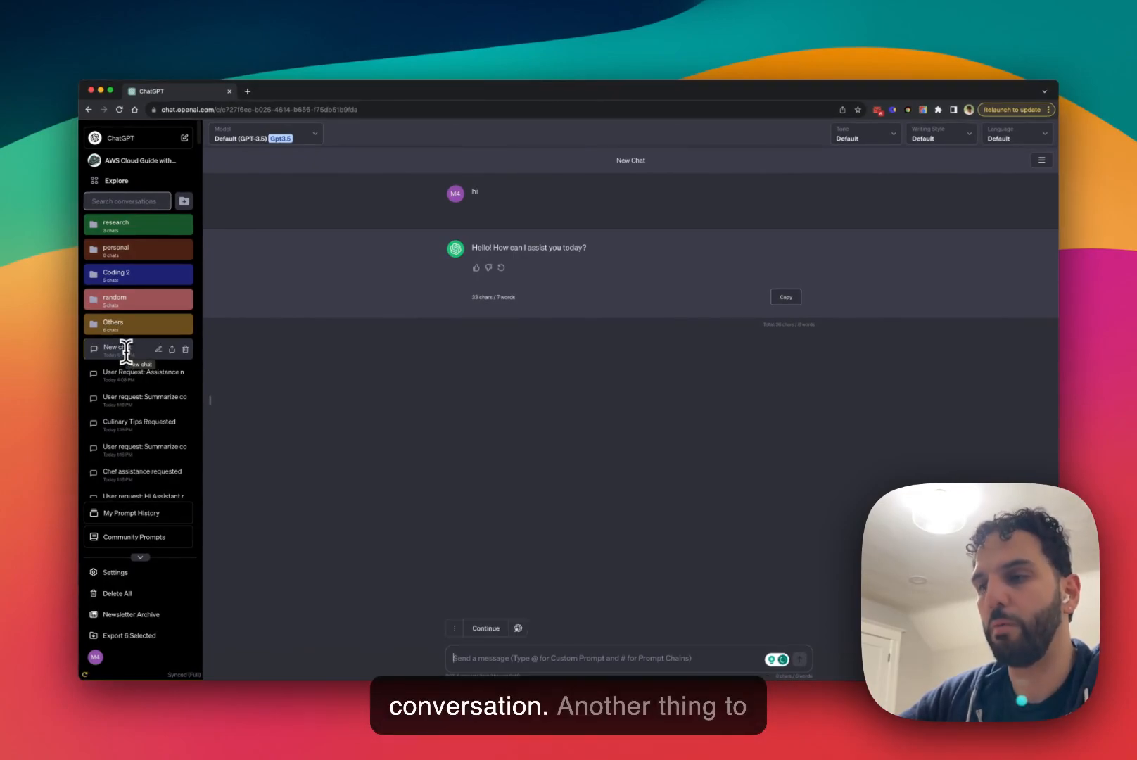
# Open a short conversation below the reordered research, personal, Coding 2, random, Others folders.
pyautogui.click(131, 347)
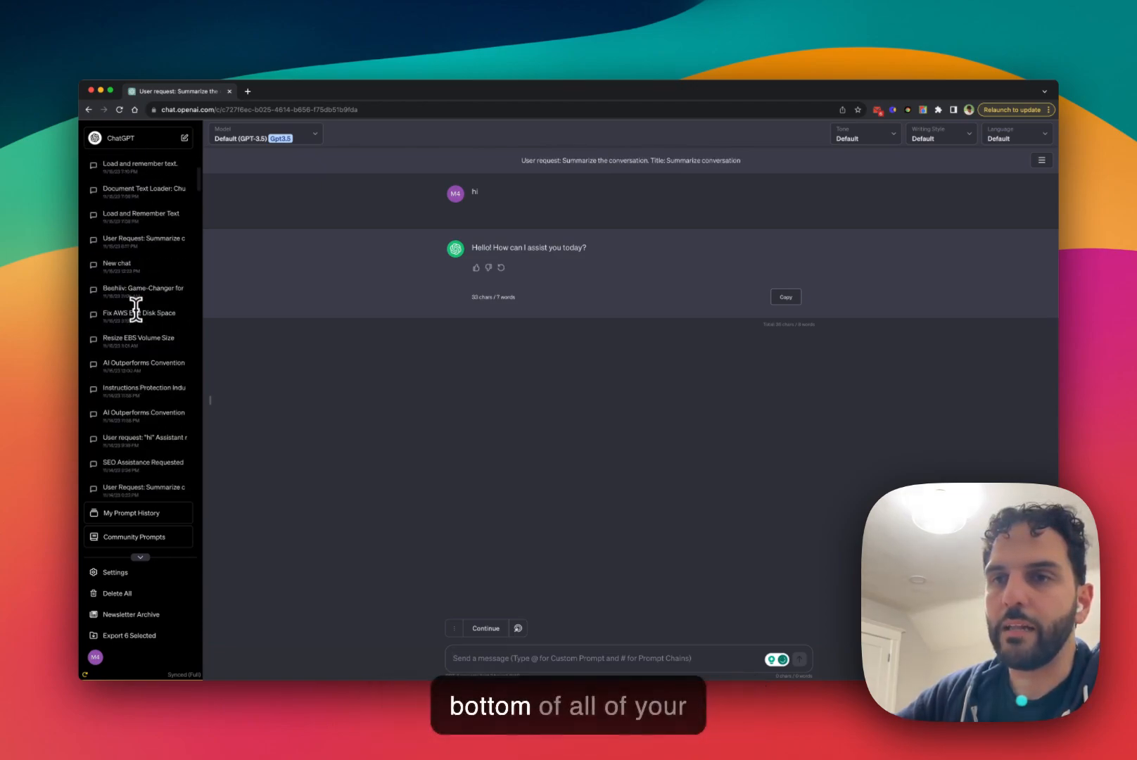
# Empty the Trash folder of its 3 chats at the bottom of the conversation list.
pyautogui.scroll(-3)
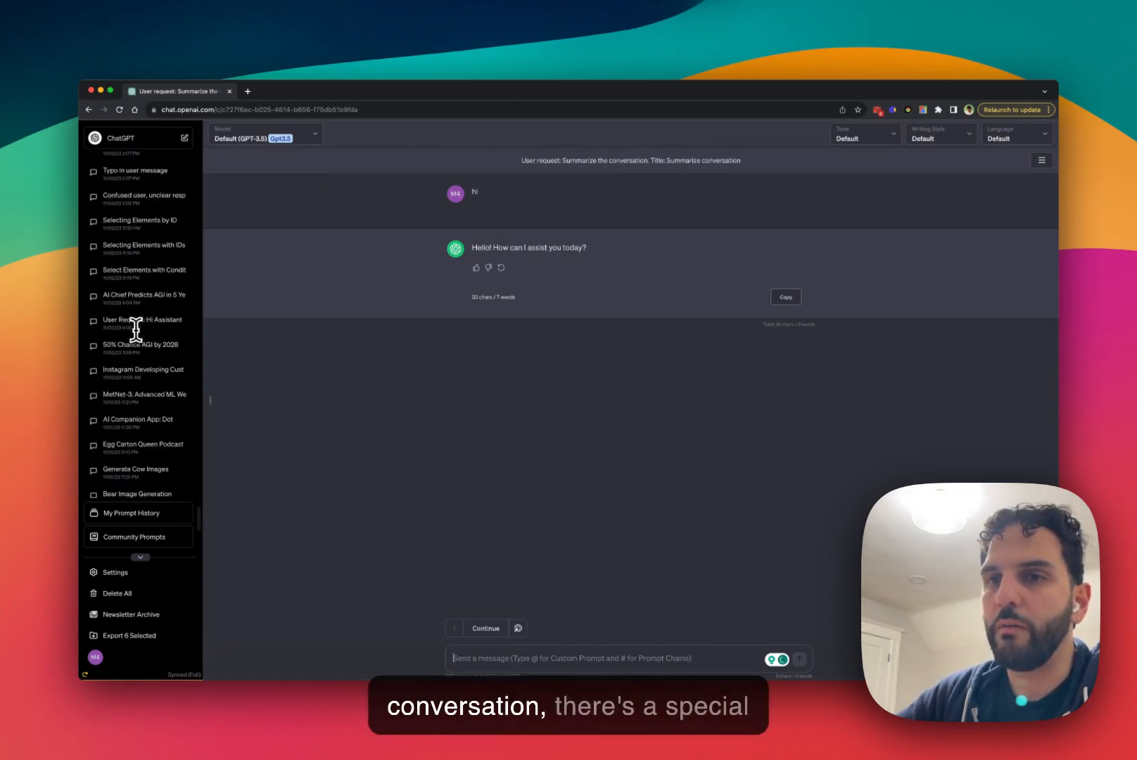
pyautogui.scroll(-3)
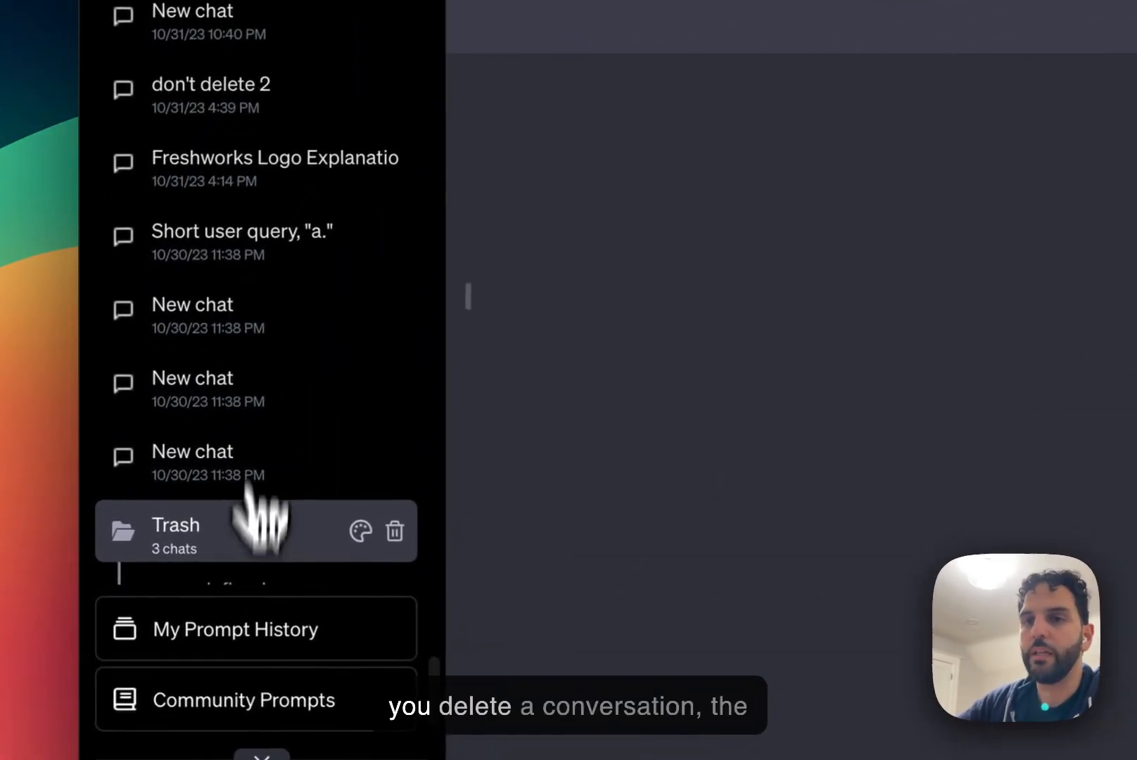
pyautogui.moveTo(262, 377)
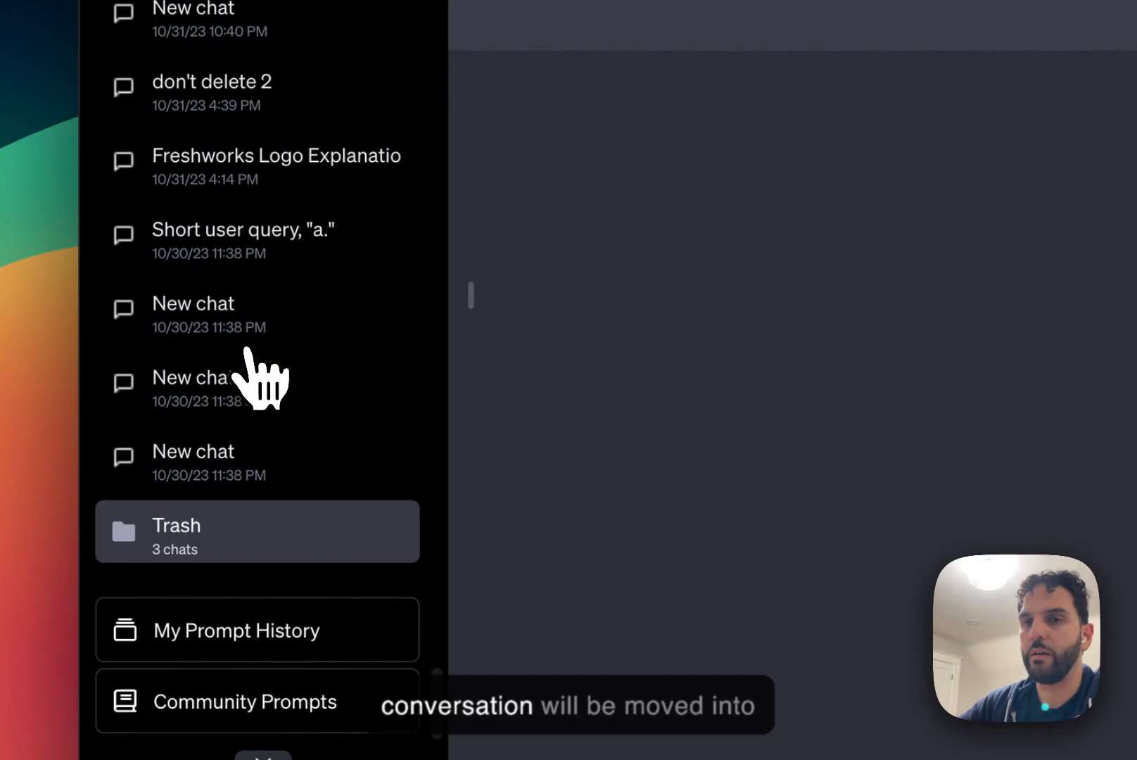
pyautogui.moveTo(259, 540)
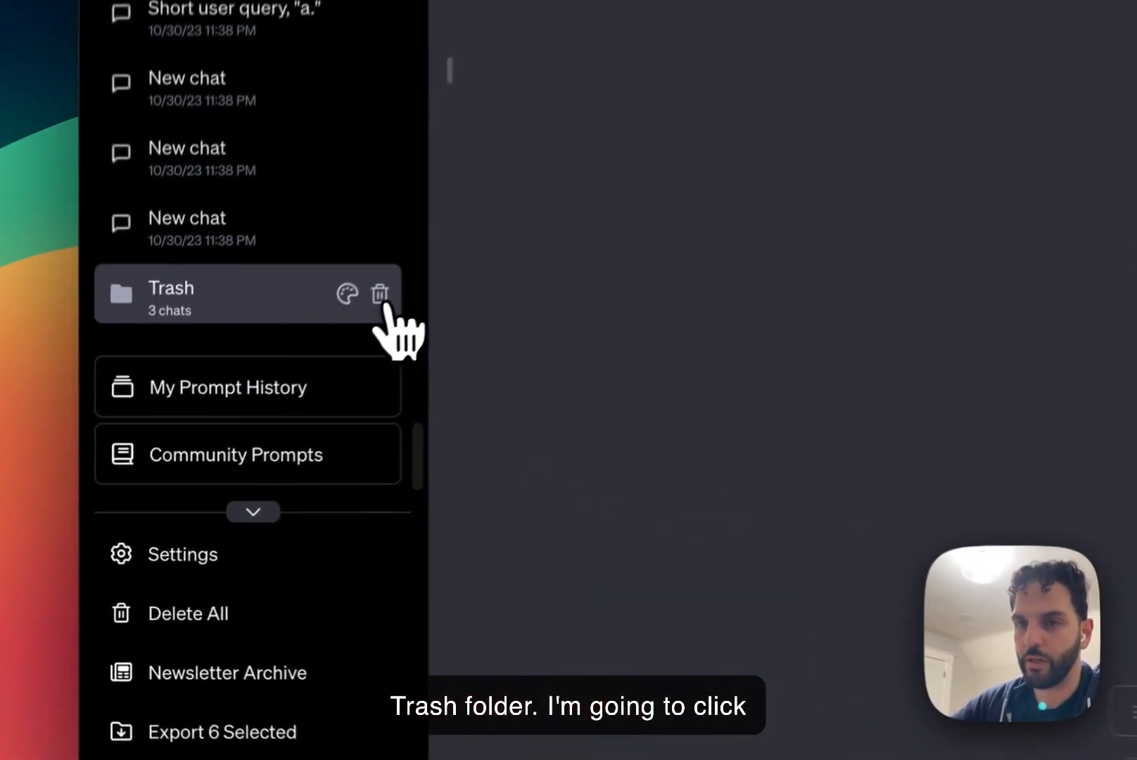
pyautogui.click(380, 294)
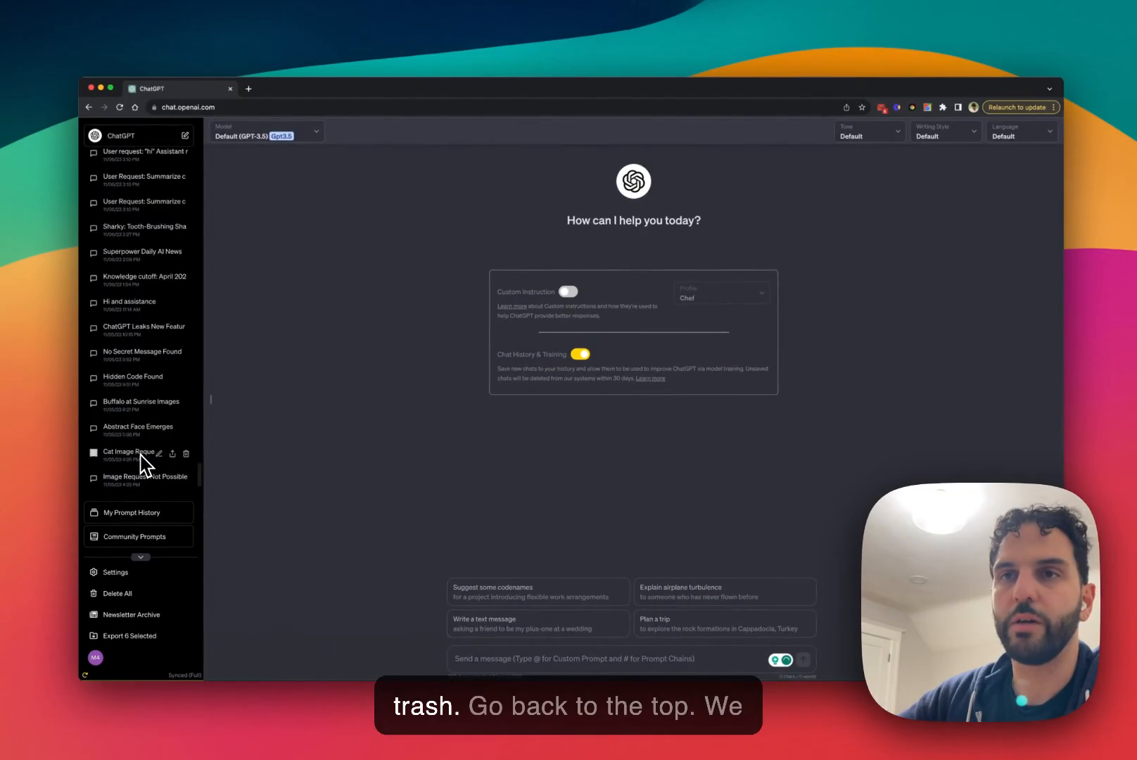
pyautogui.scroll(3)
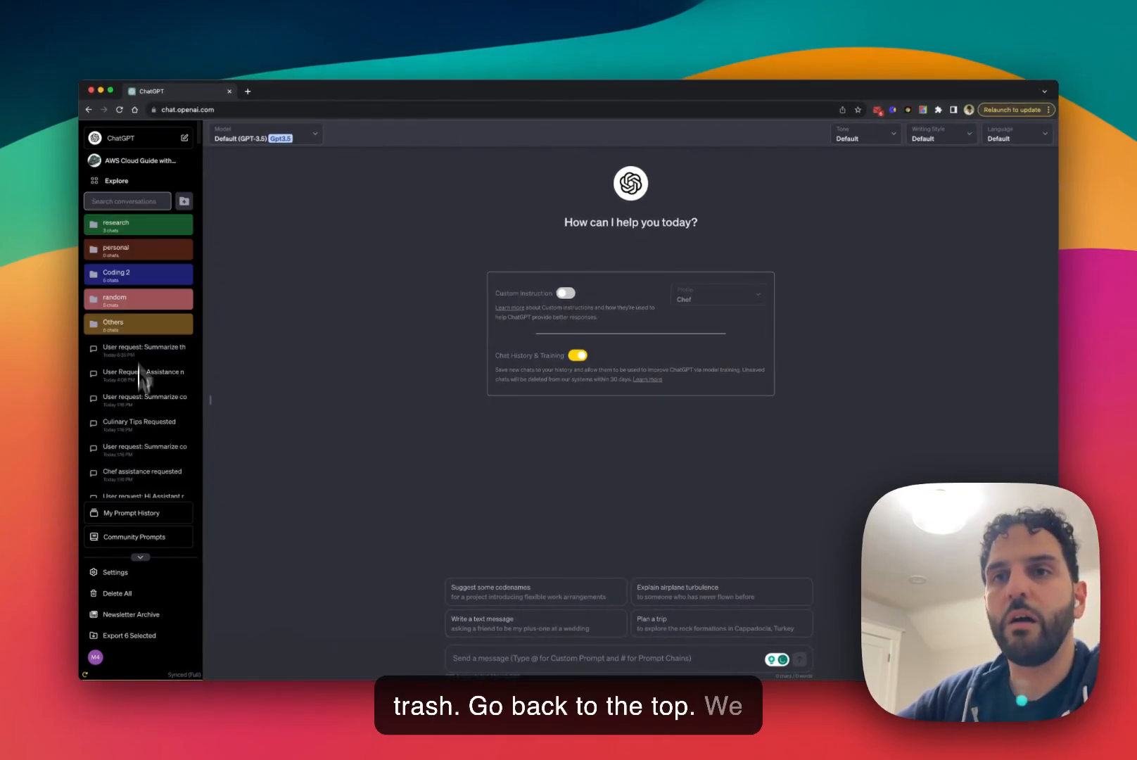
pyautogui.moveTo(139, 342)
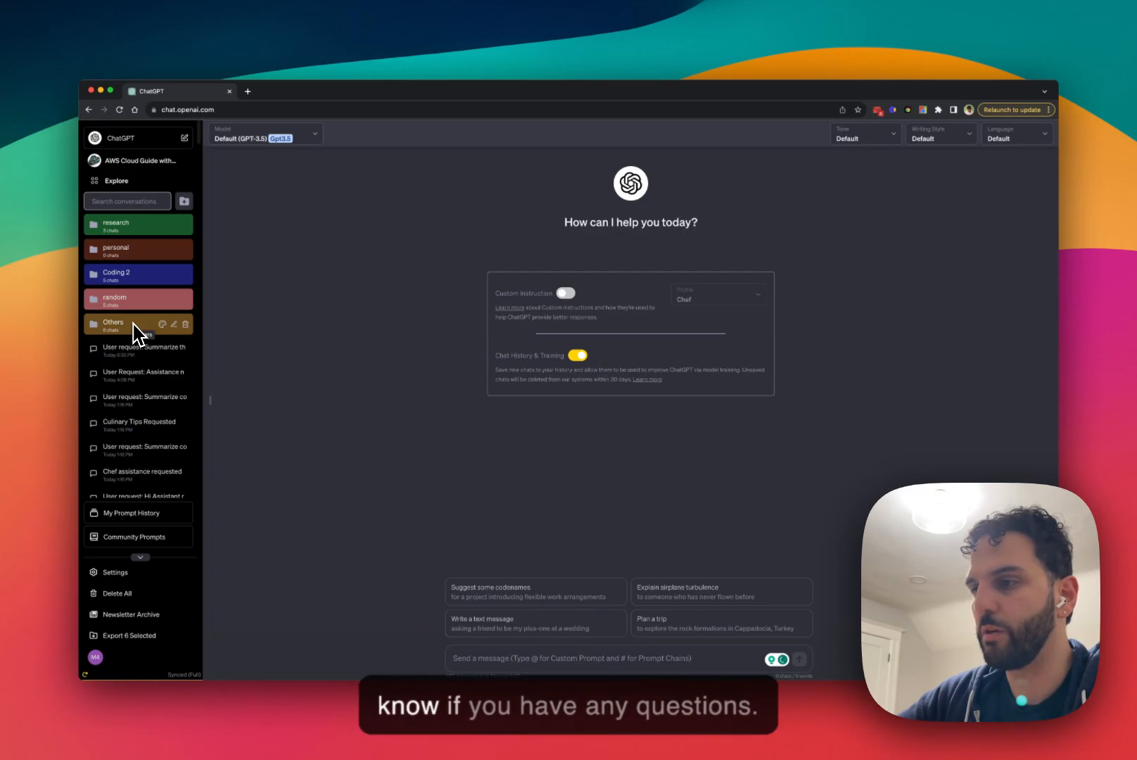
pyautogui.moveTo(312, 296)
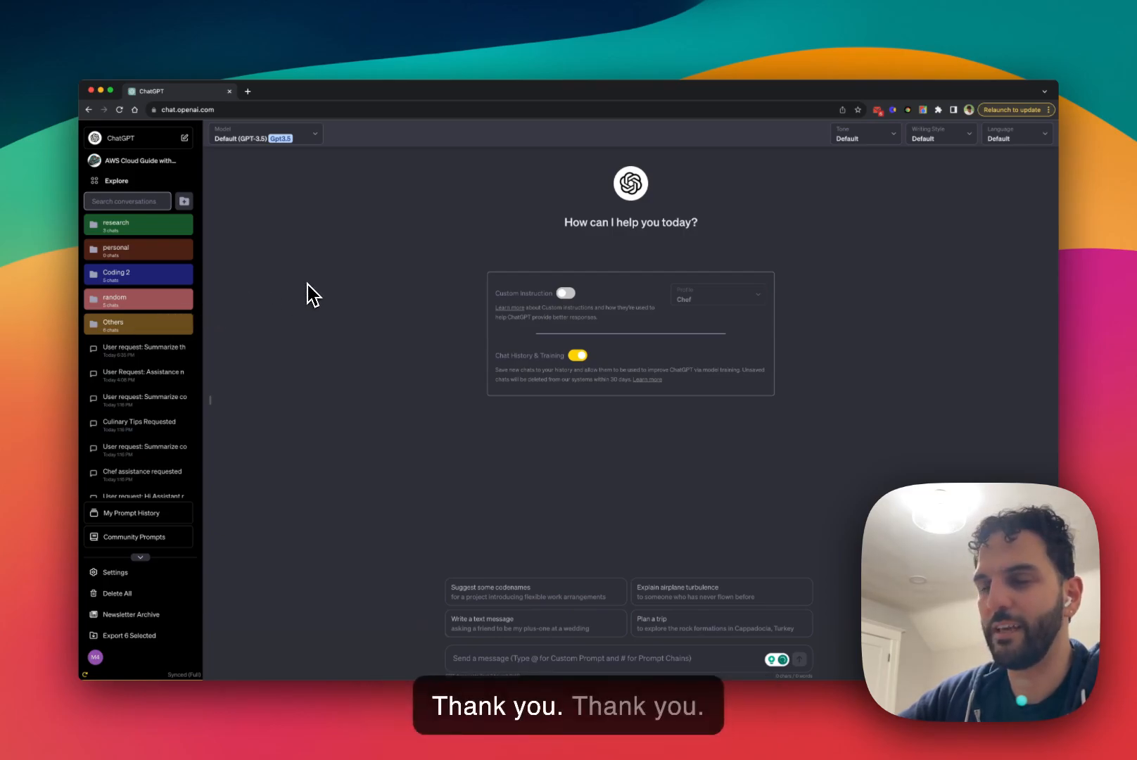